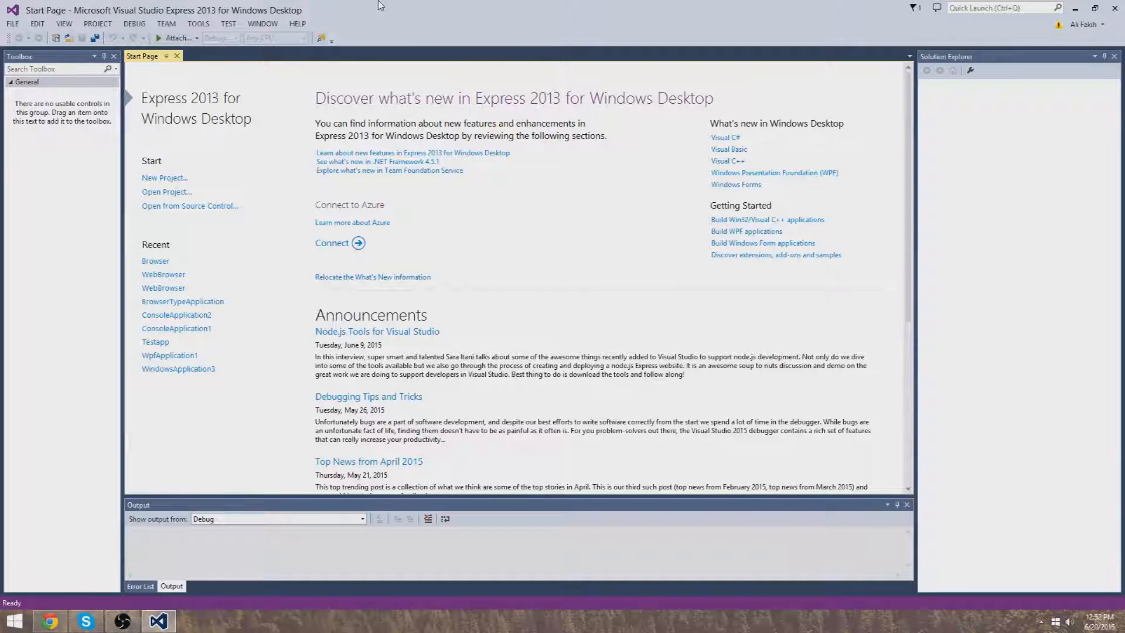
mouse_move(401, 147)
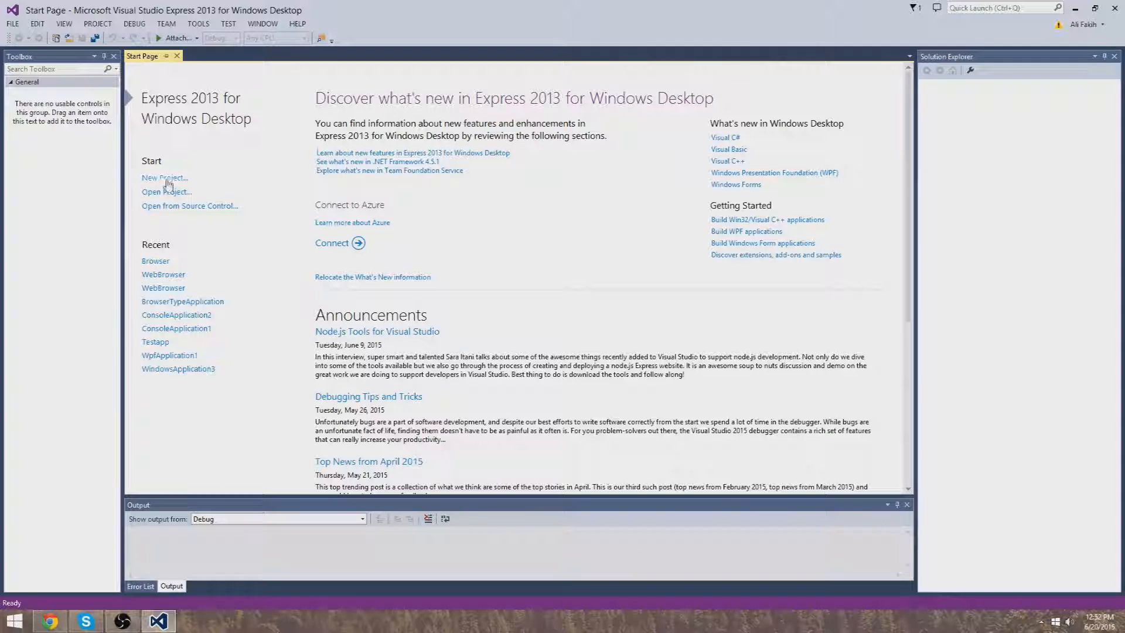
Step: Create a new Windows Forms Application project named DiceProgram
left_click(164, 177)
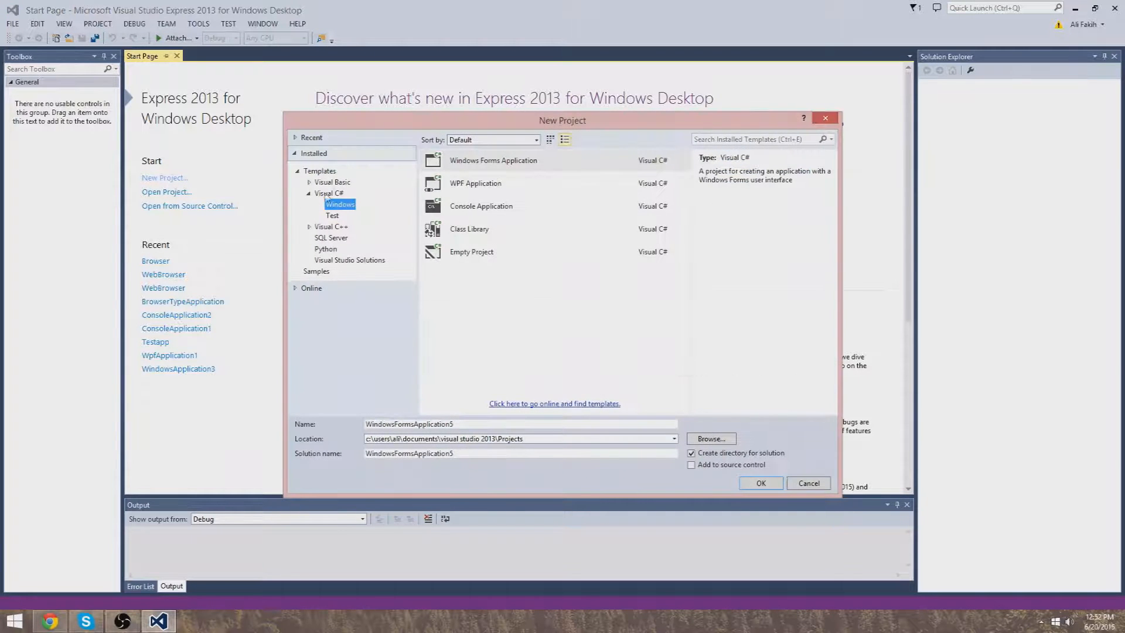
mouse_move(375, 208)
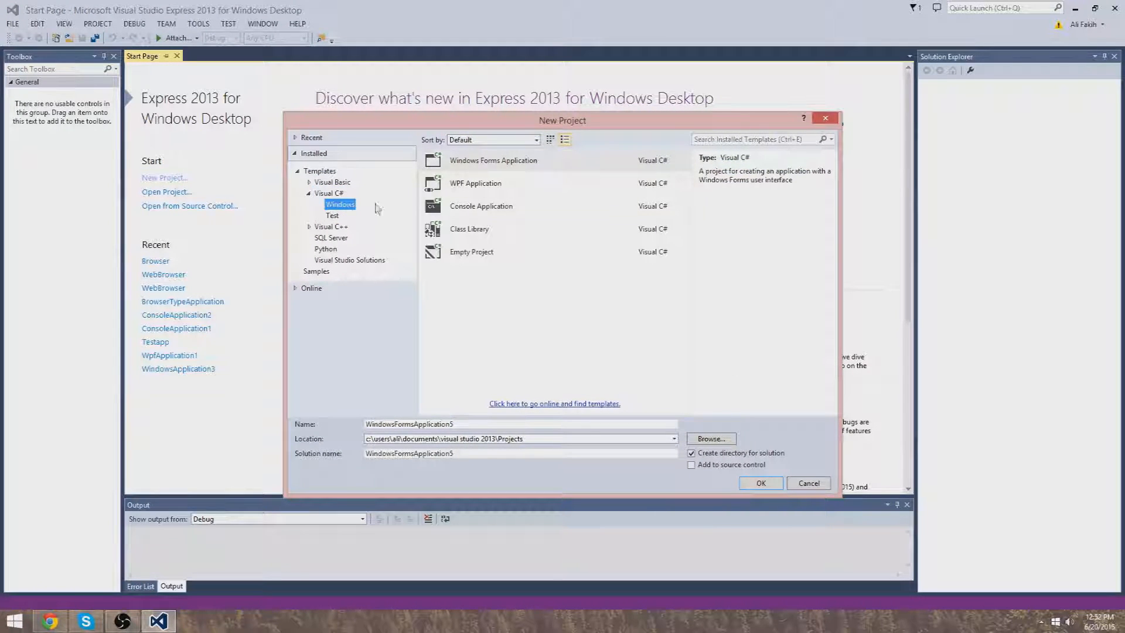
left_click(493, 161)
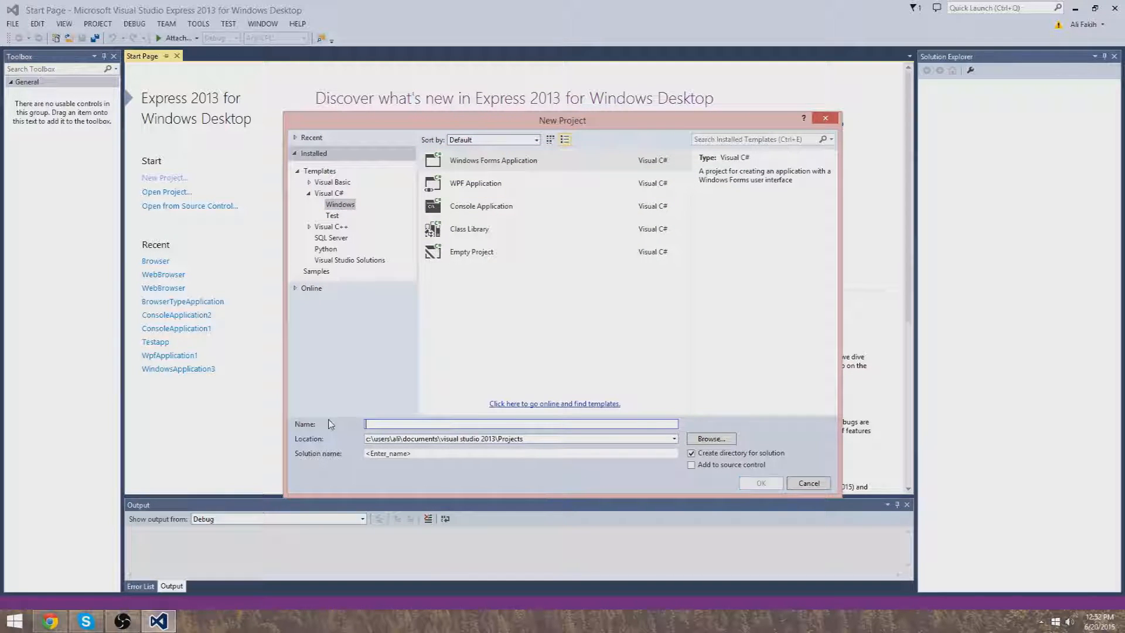
type("DiceProgram")
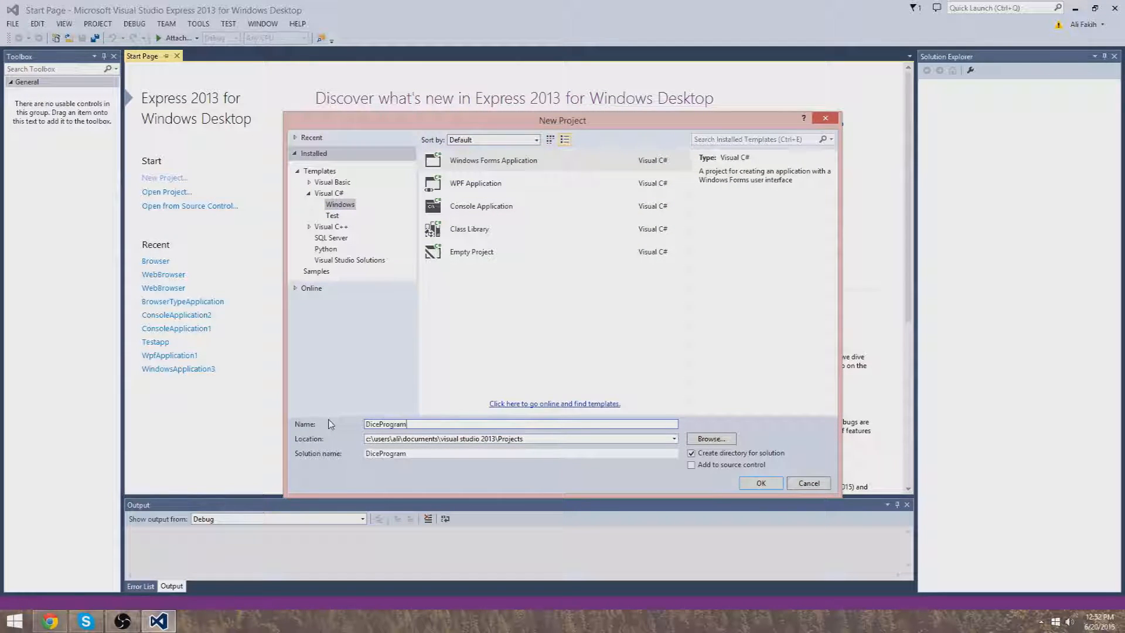
left_click(759, 482)
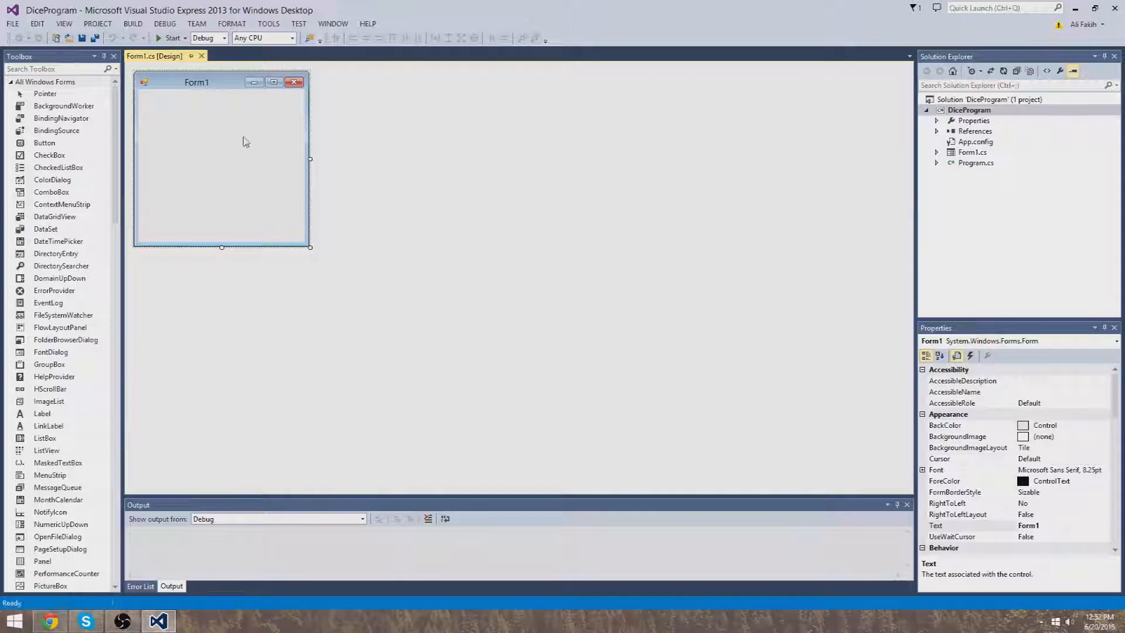
mouse_move(142, 130)
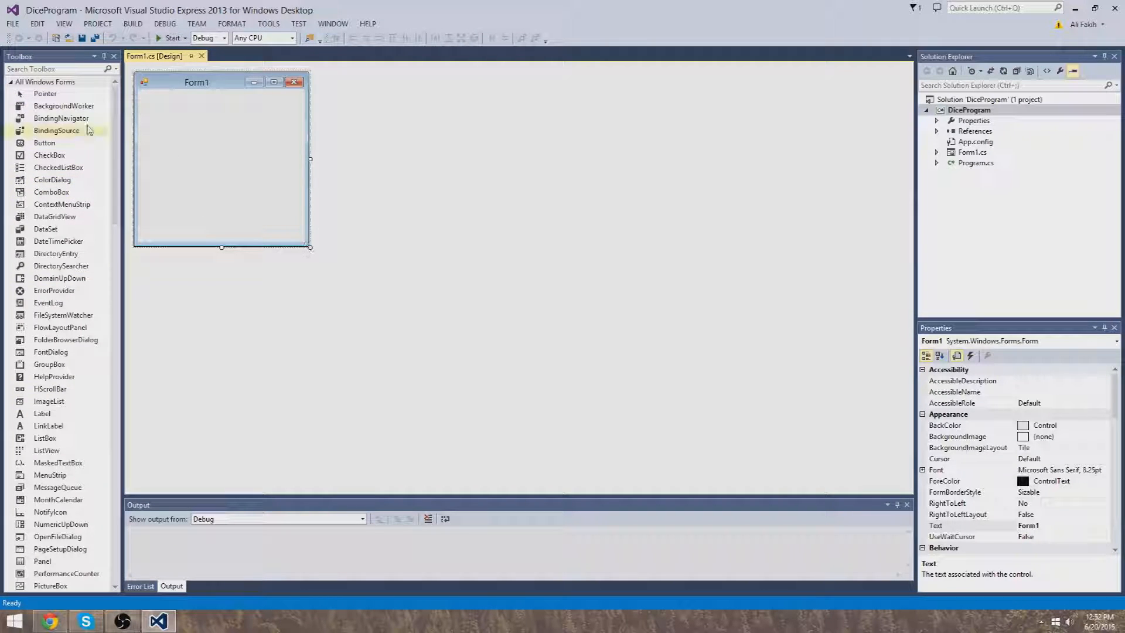
mouse_move(318, 305)
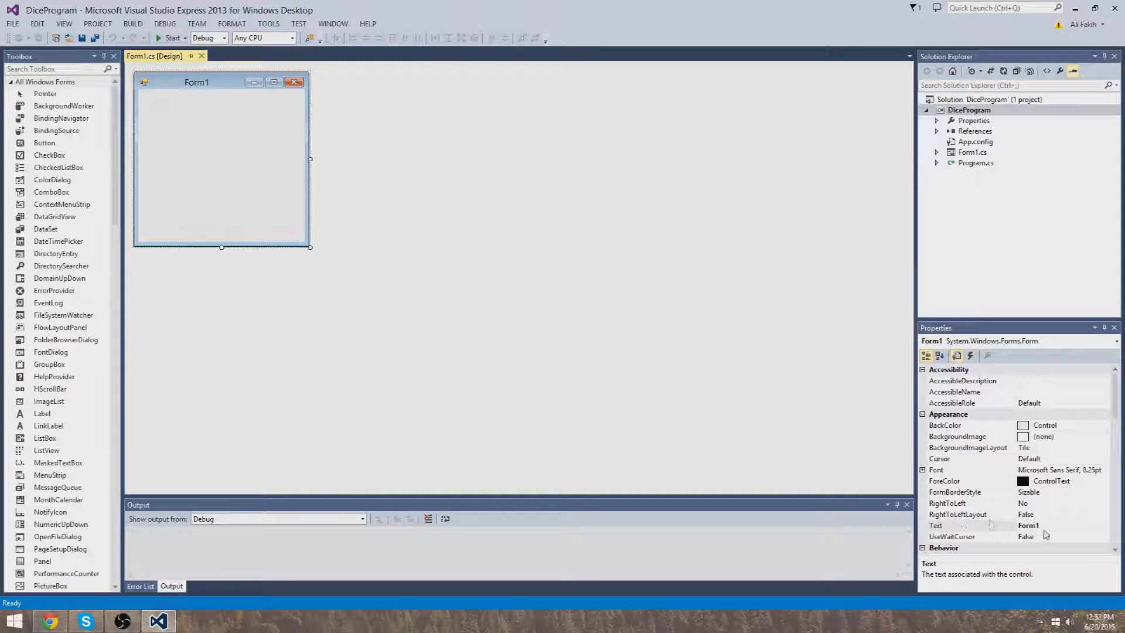
Step: Set the form's title text to Dice
double_click(1054, 525)
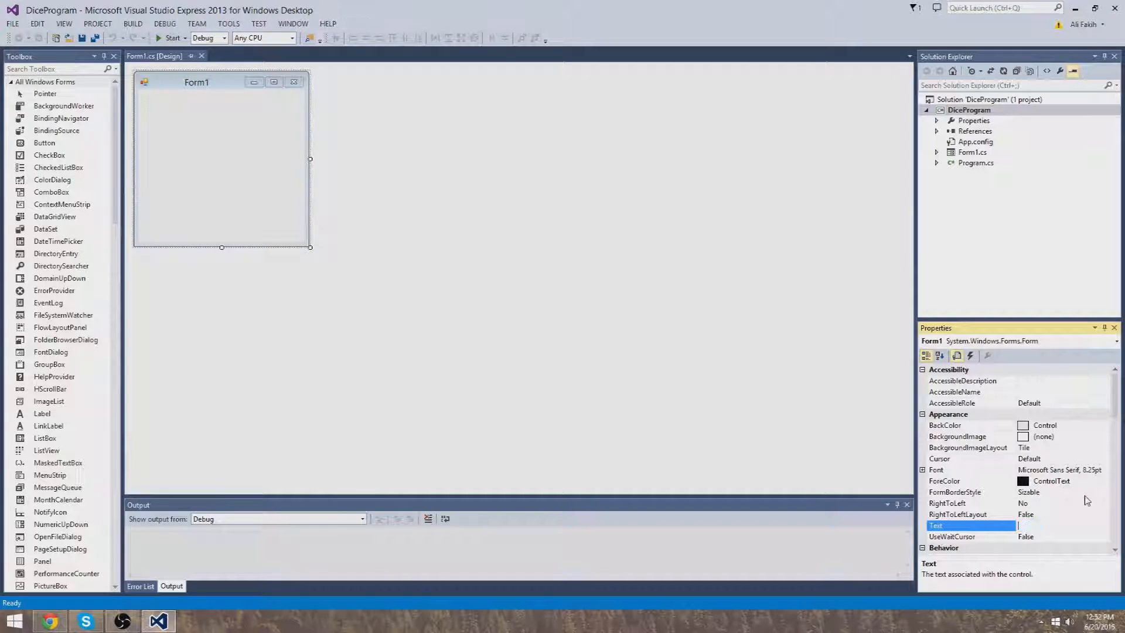
type("Dice")
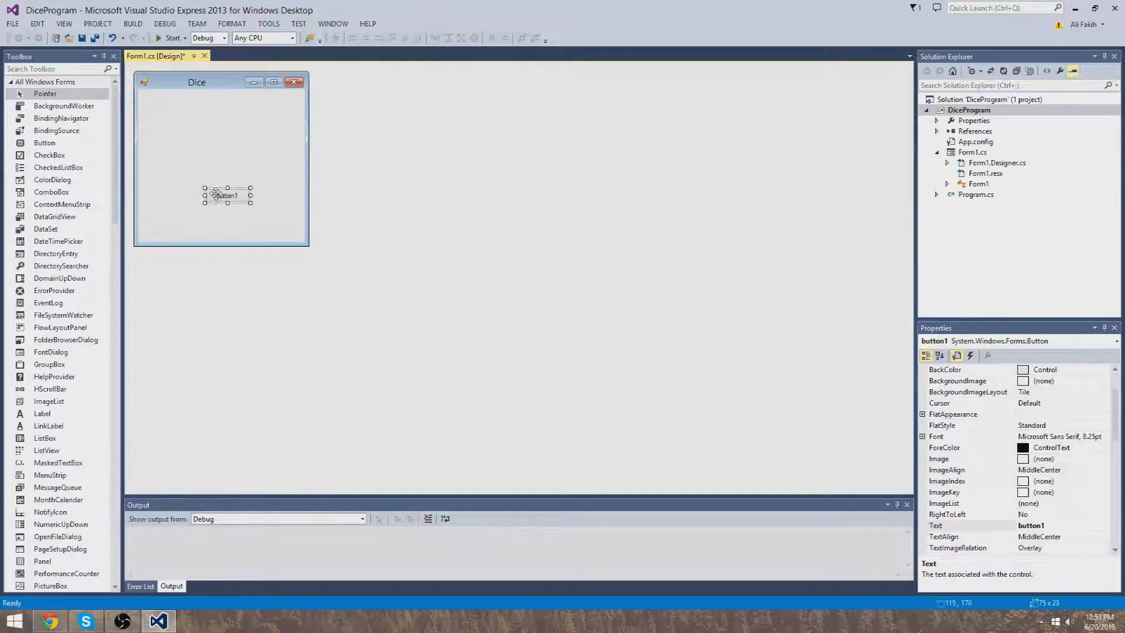
Step: Place a button across the form's lower part and caption it Roll
left_click_drag(226, 196, 165, 211)
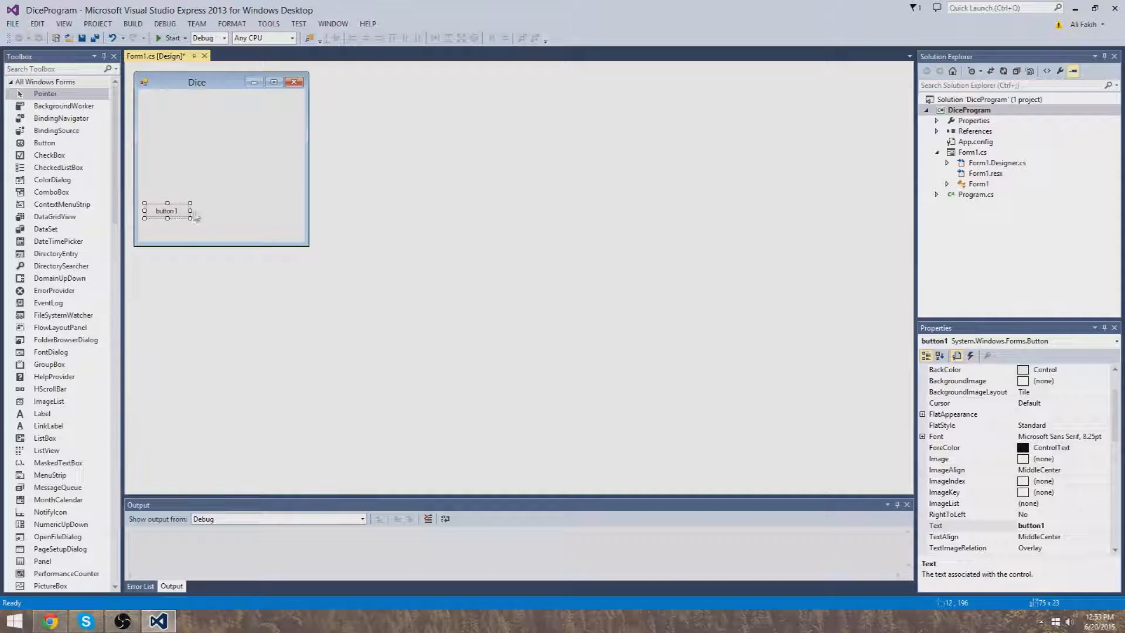
left_click_drag(188, 210, 298, 210)
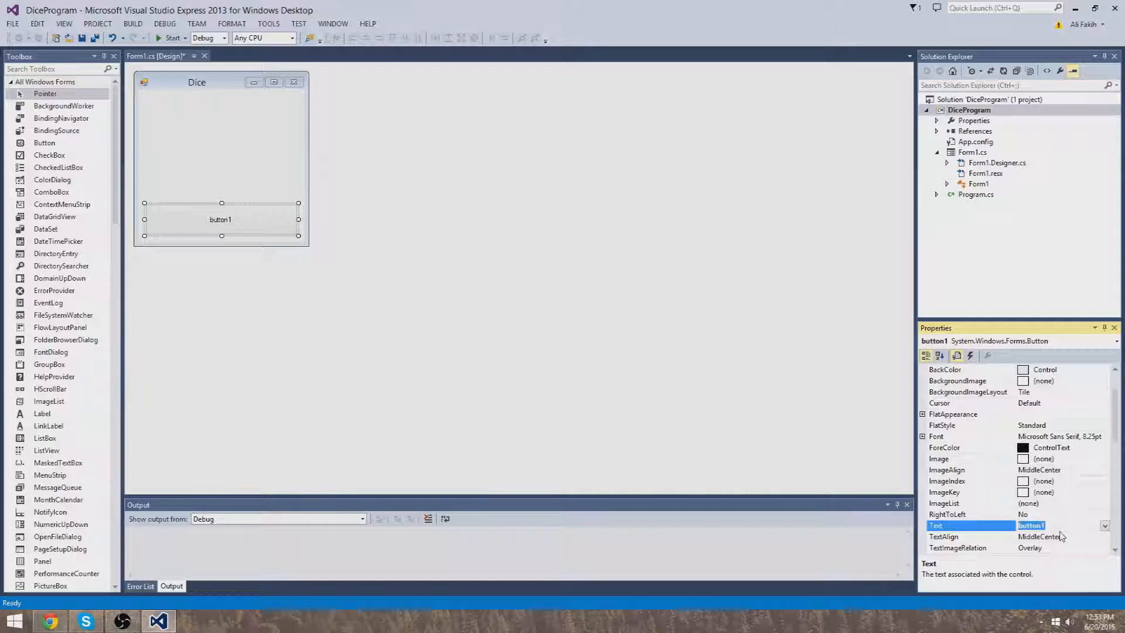
type("Roll")
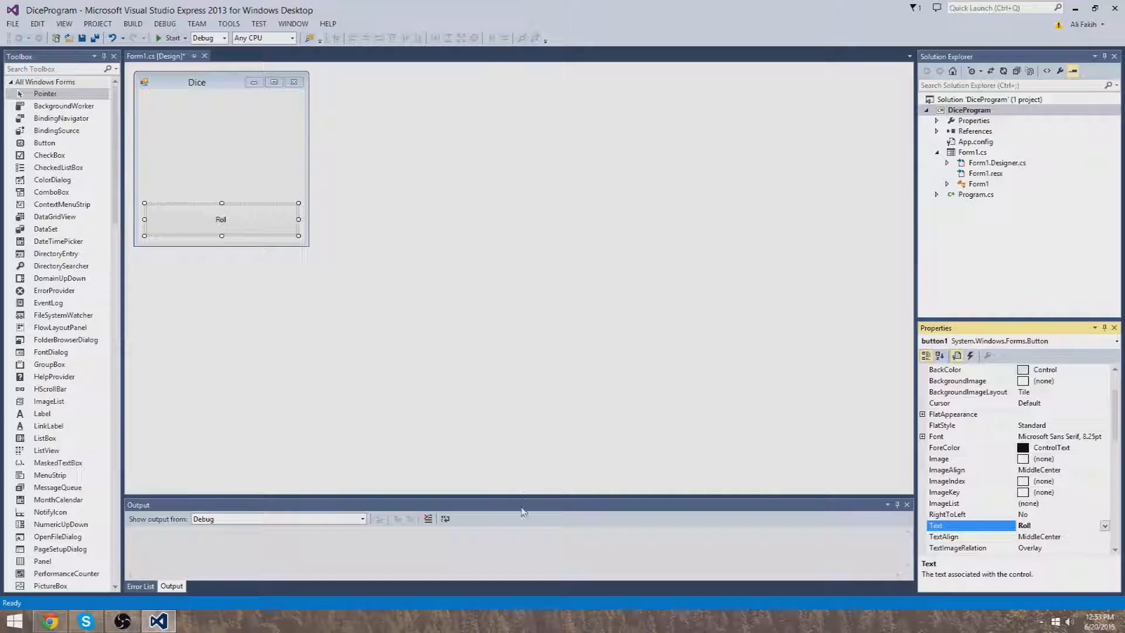
left_click(222, 143)
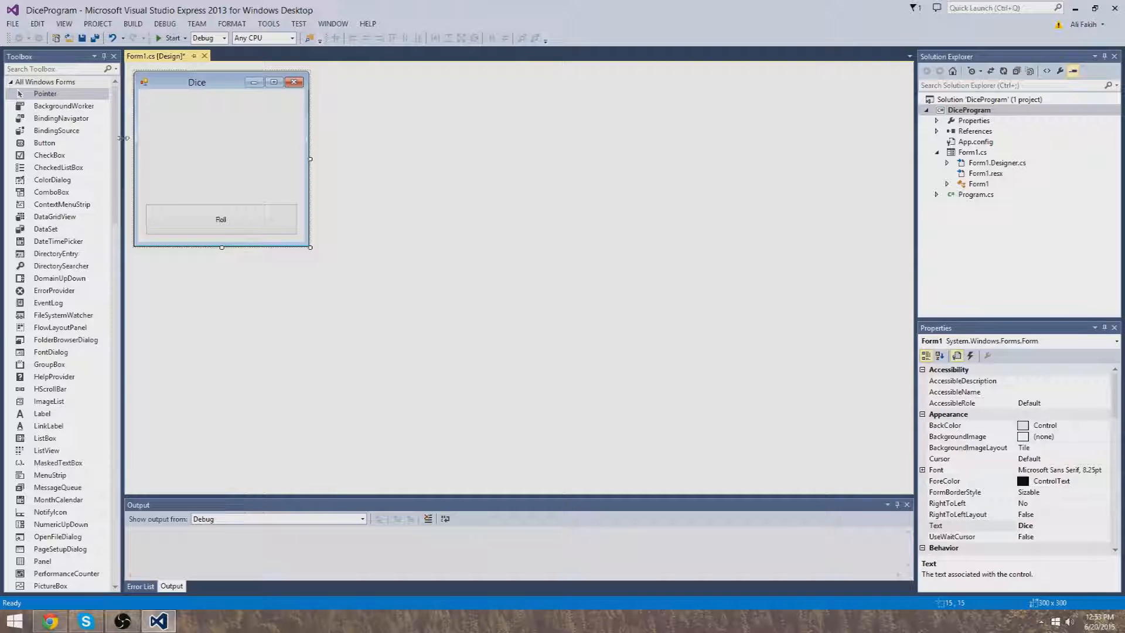
mouse_move(49, 155)
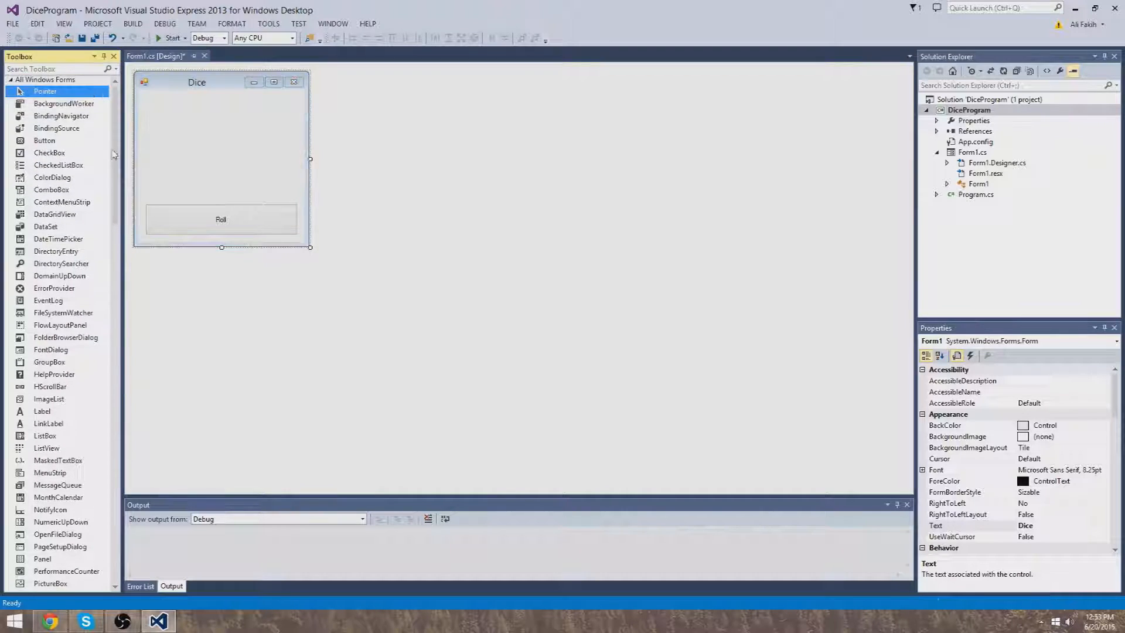
Step: Add a TextBox above Roll with the text Number of sides
type("text")
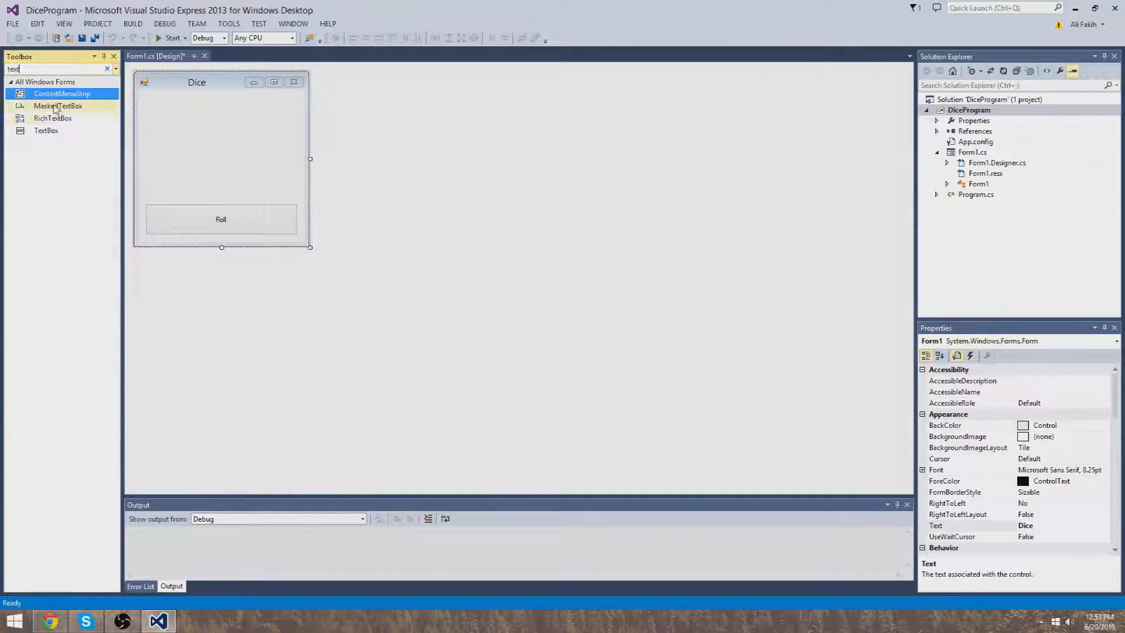
left_click_drag(45, 130, 175, 194)
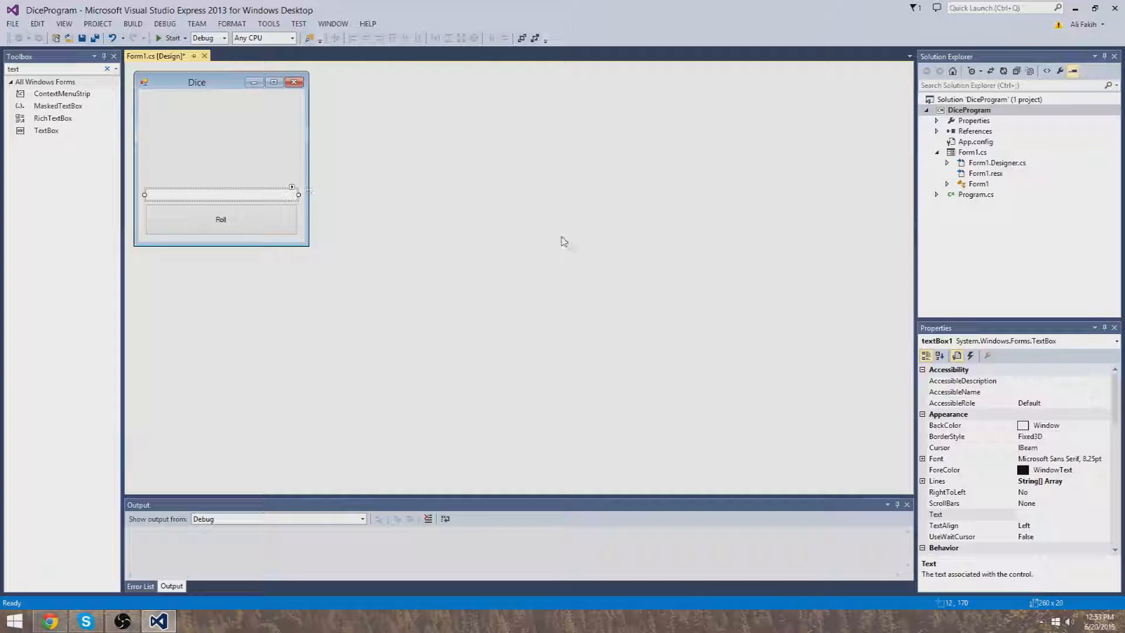
left_click(969, 514)
type("Number of sides")
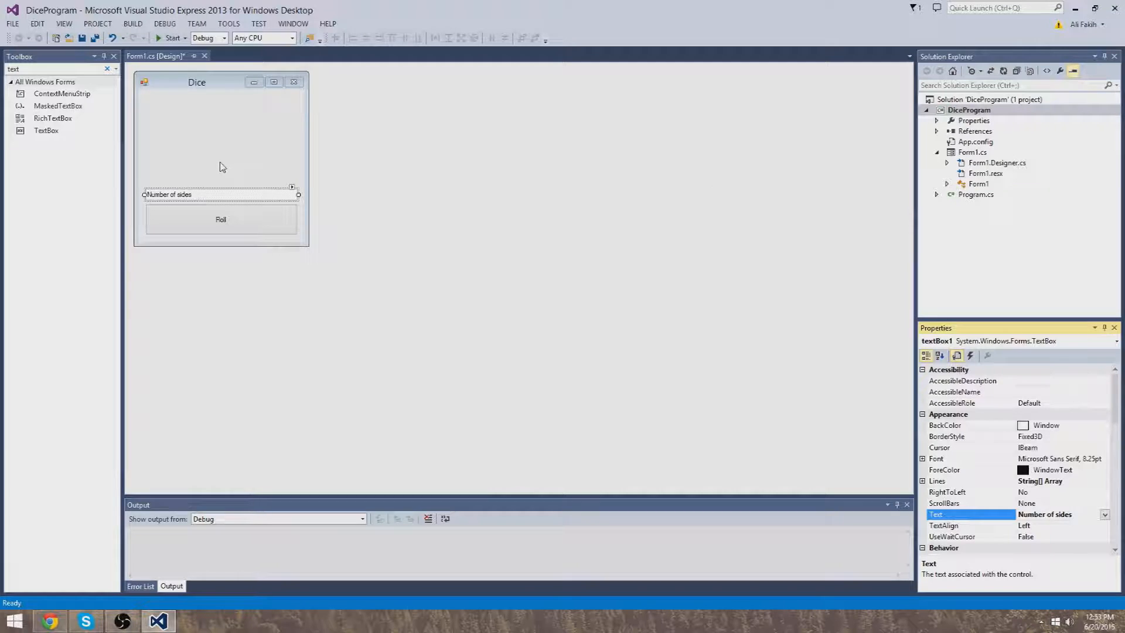
left_click(223, 143)
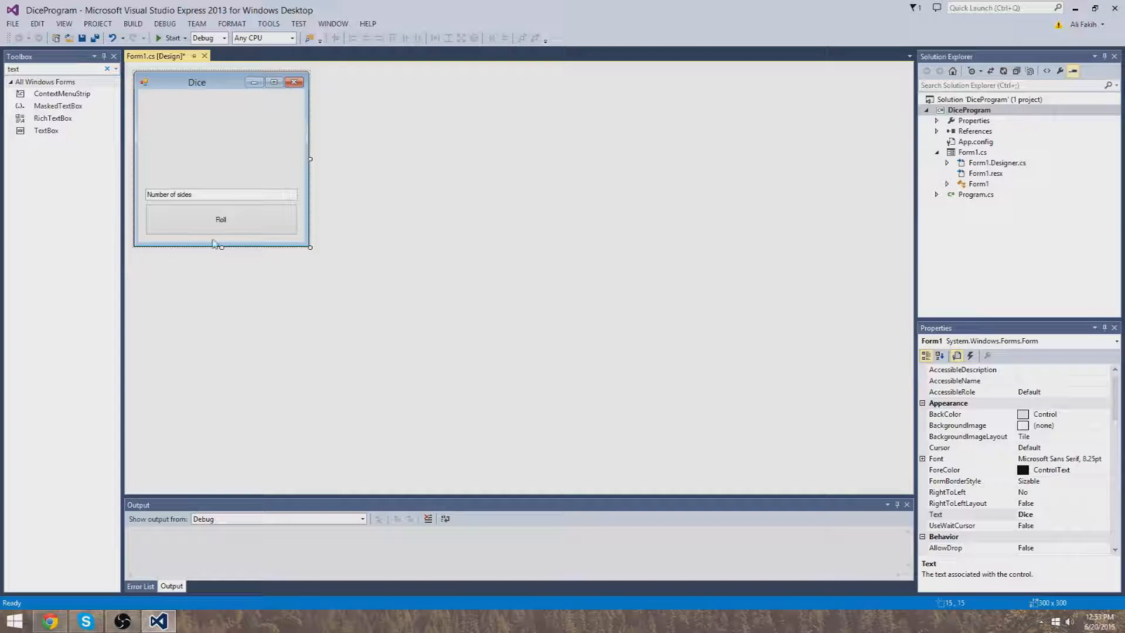
Step: Shorten the form to remove the empty space below the Roll button
left_click(222, 184)
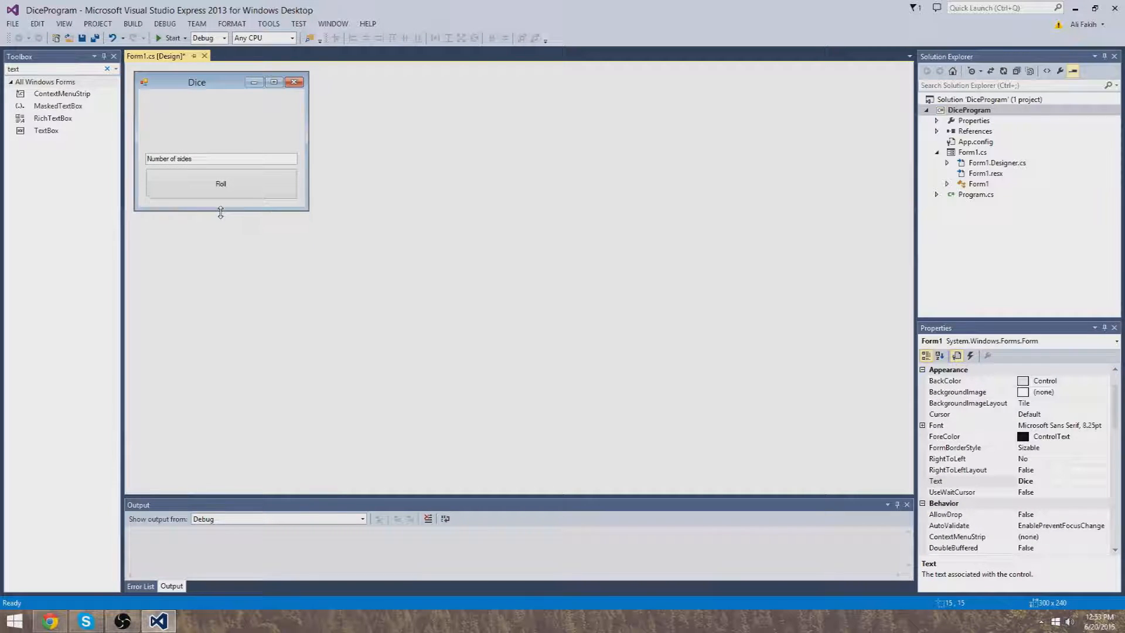
left_click(58, 68)
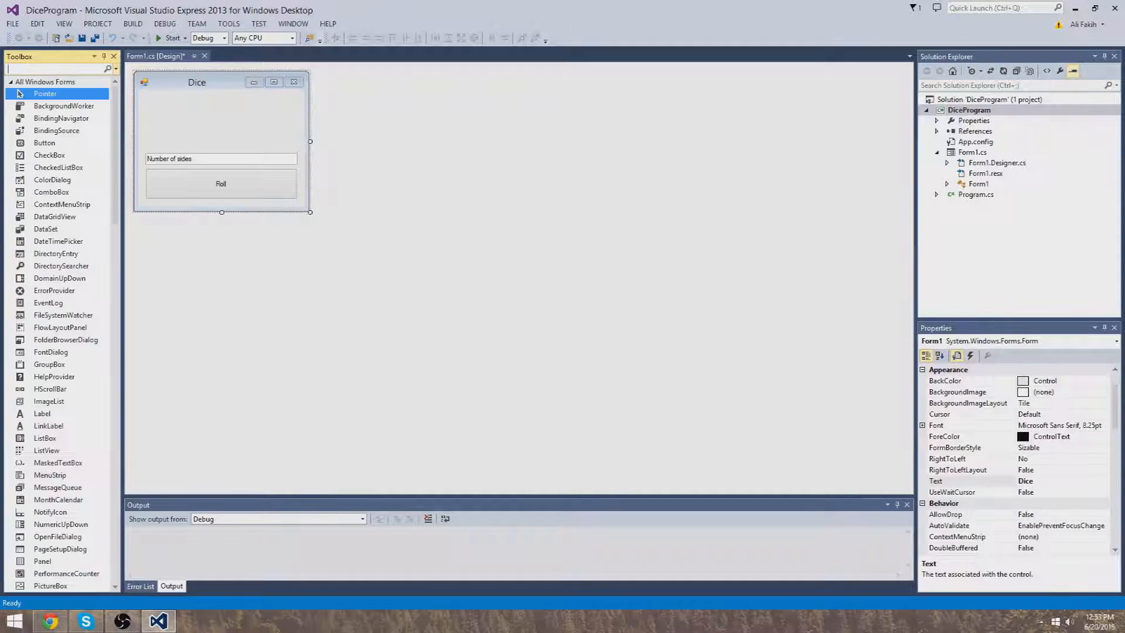
Step: Add a label named number at the top of the form, font size 26, text 0
type("labe")
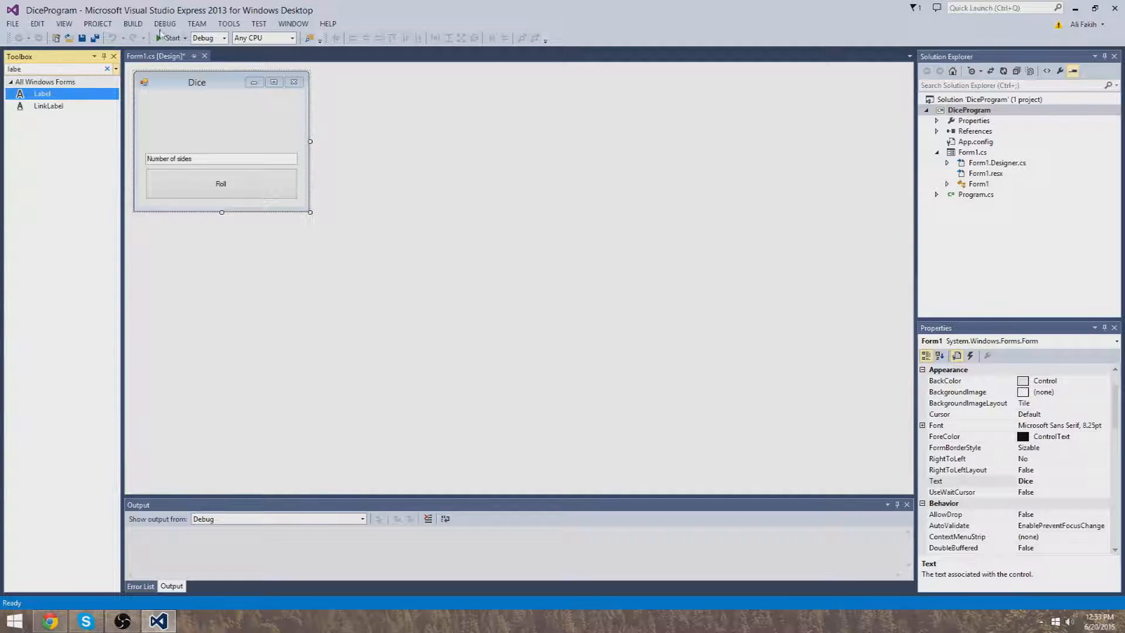
left_click_drag(42, 93, 216, 119)
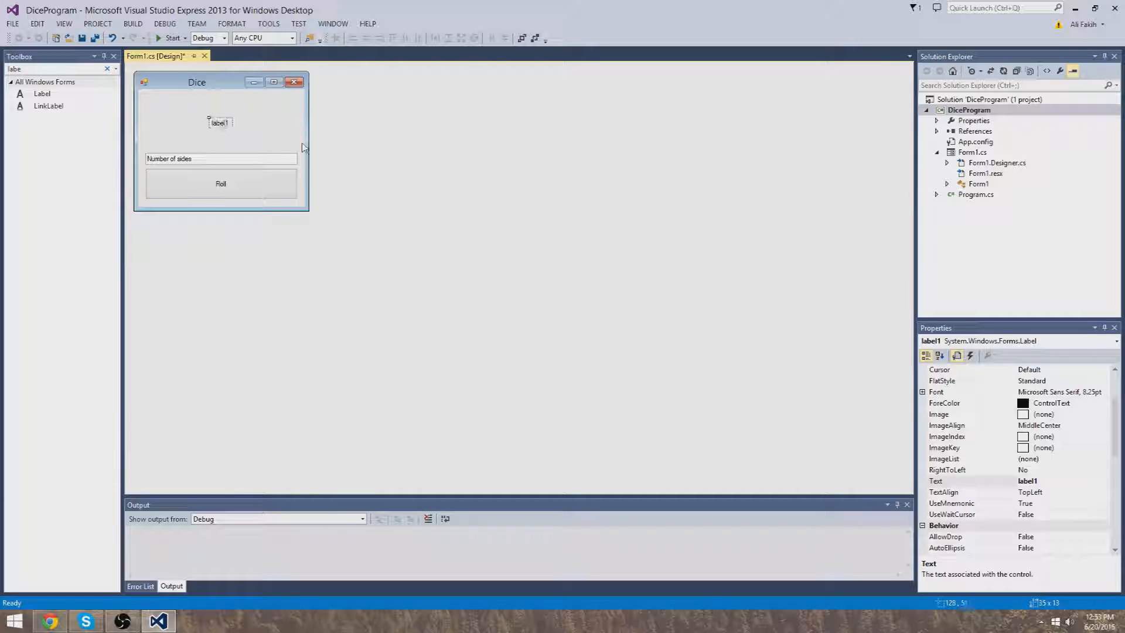
scroll("down", 3)
type("number")
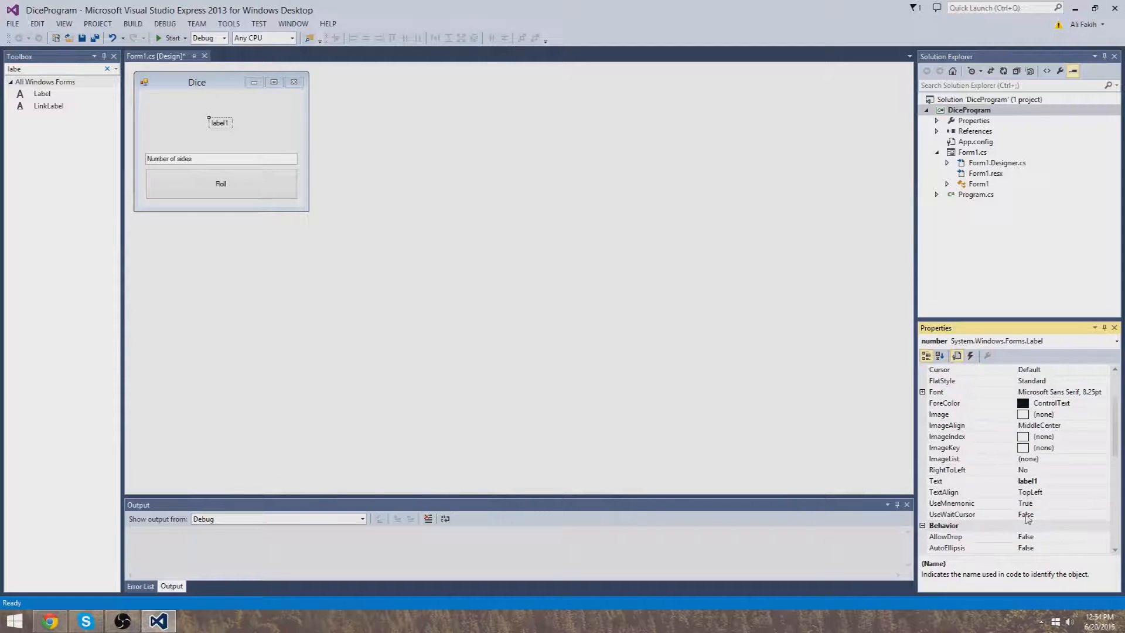
left_click(969, 392)
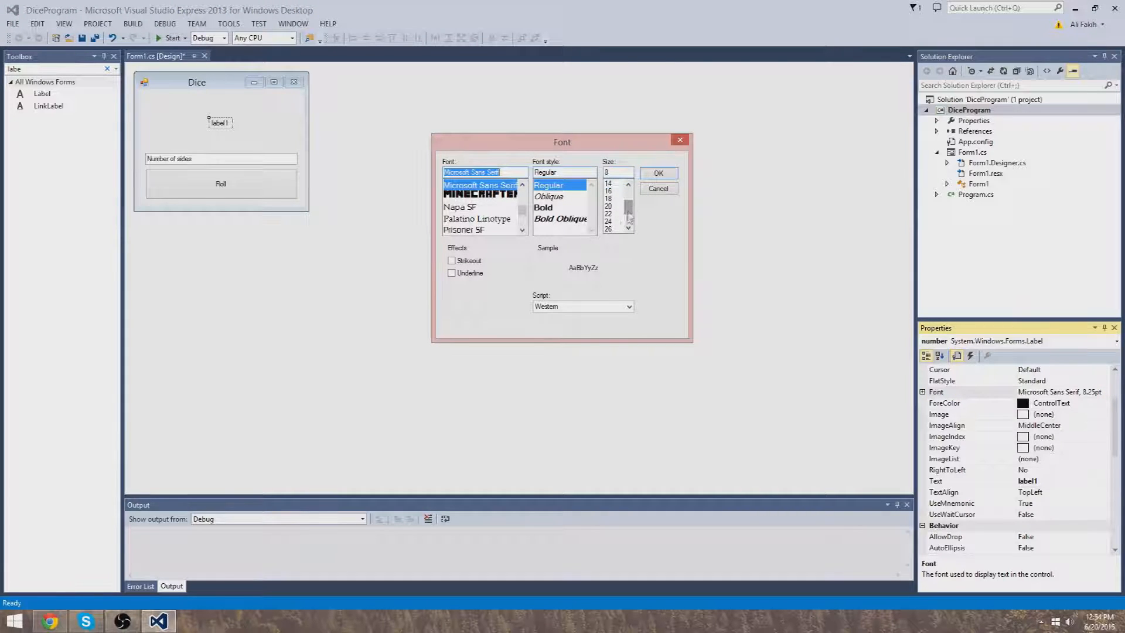
left_click(657, 172)
type("0")
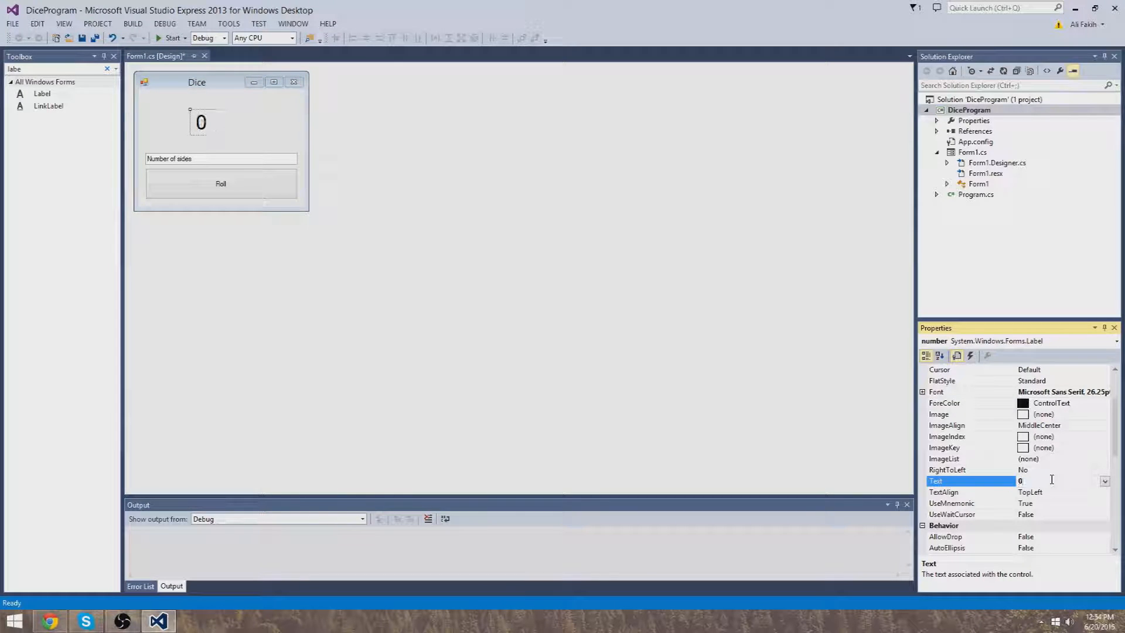
left_click(220, 122)
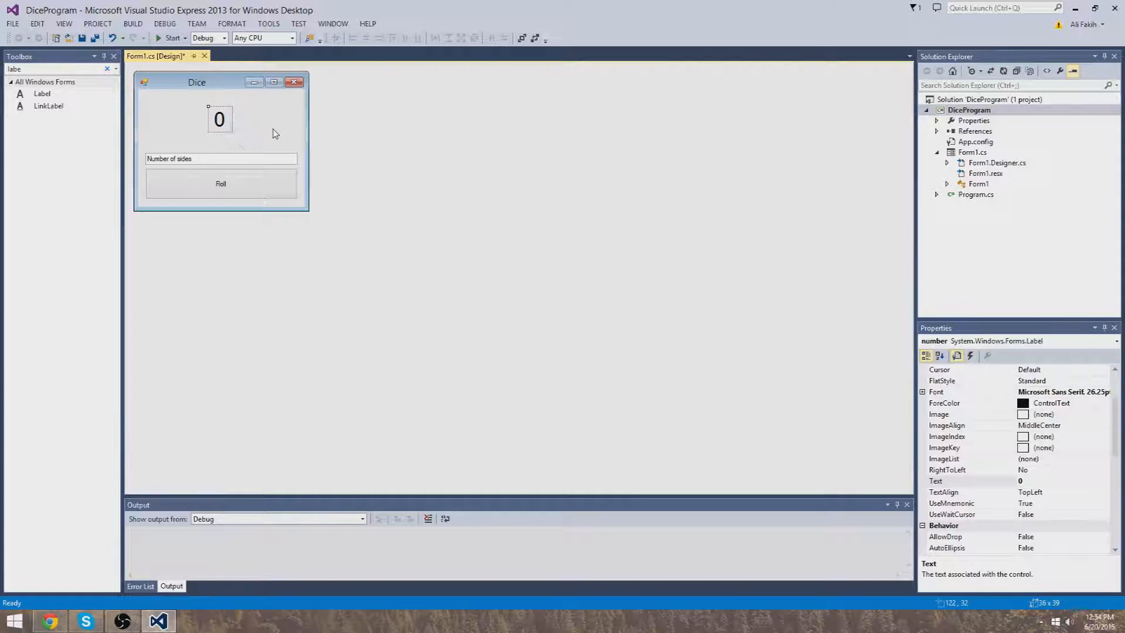
left_click(266, 129)
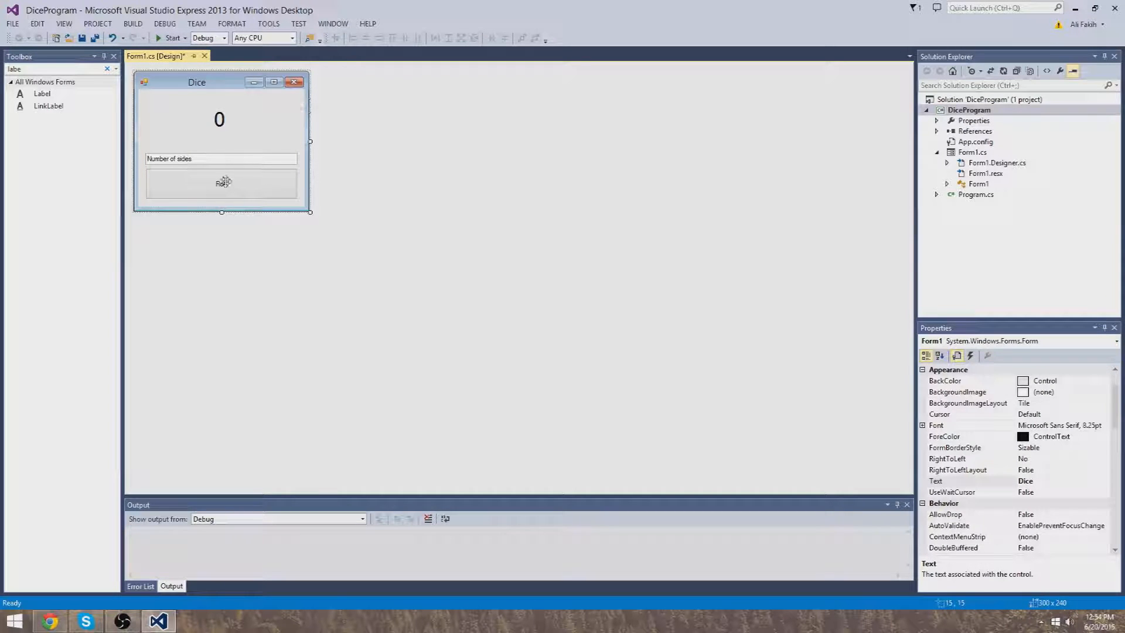
Step: In the Roll click handler, declare Random random = new Random()
double_click(222, 183)
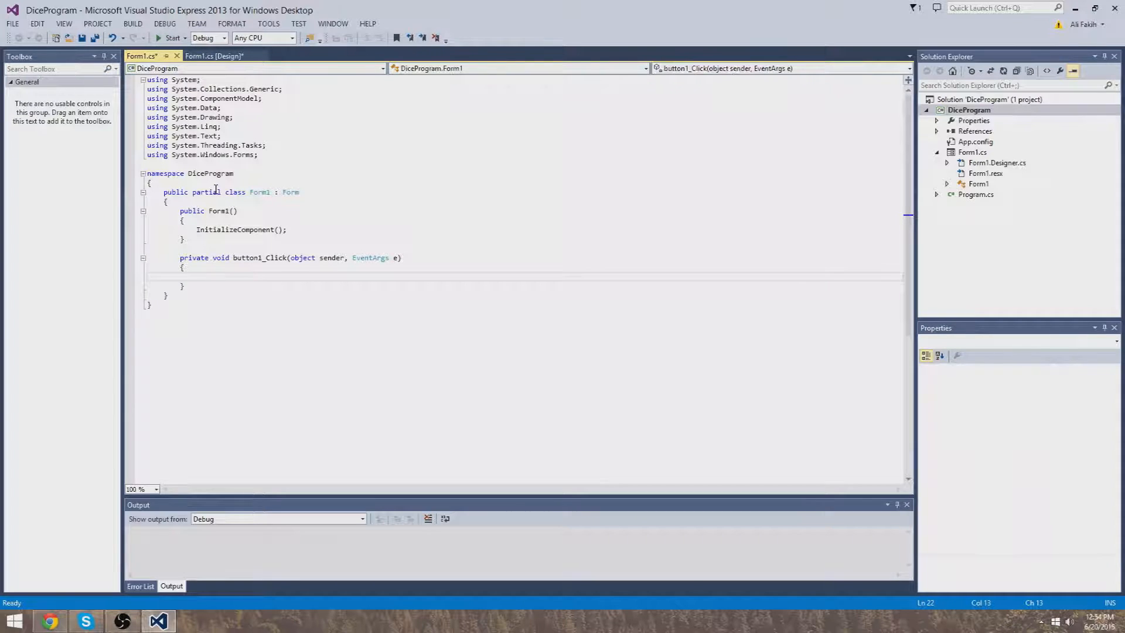
key("ctrl+s")
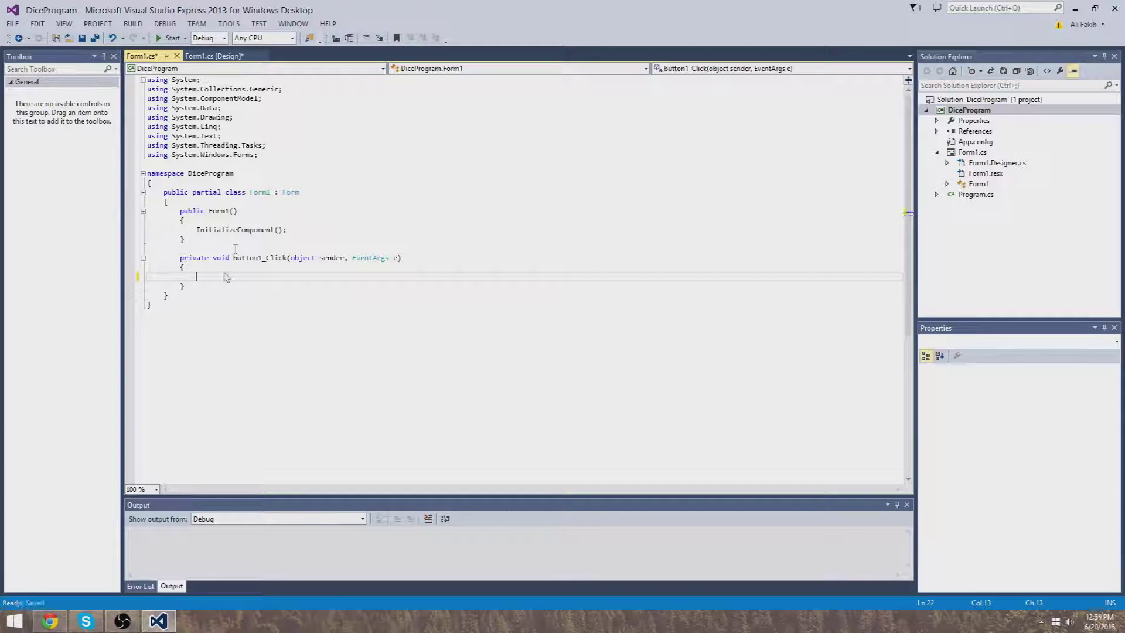
type("Random random")
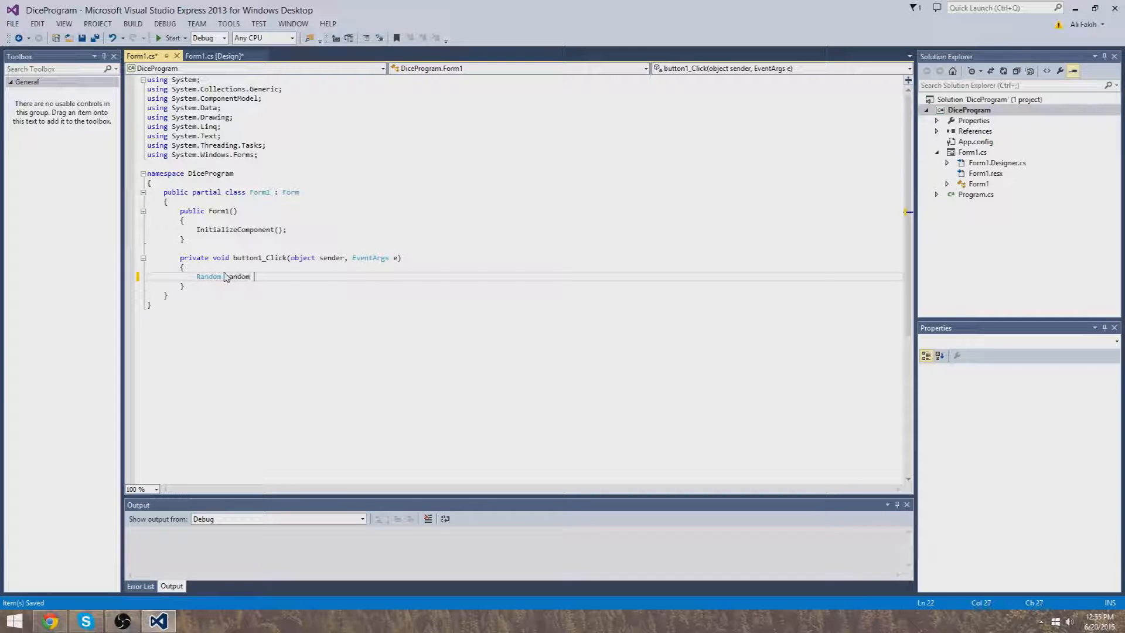
type("= new Random();")
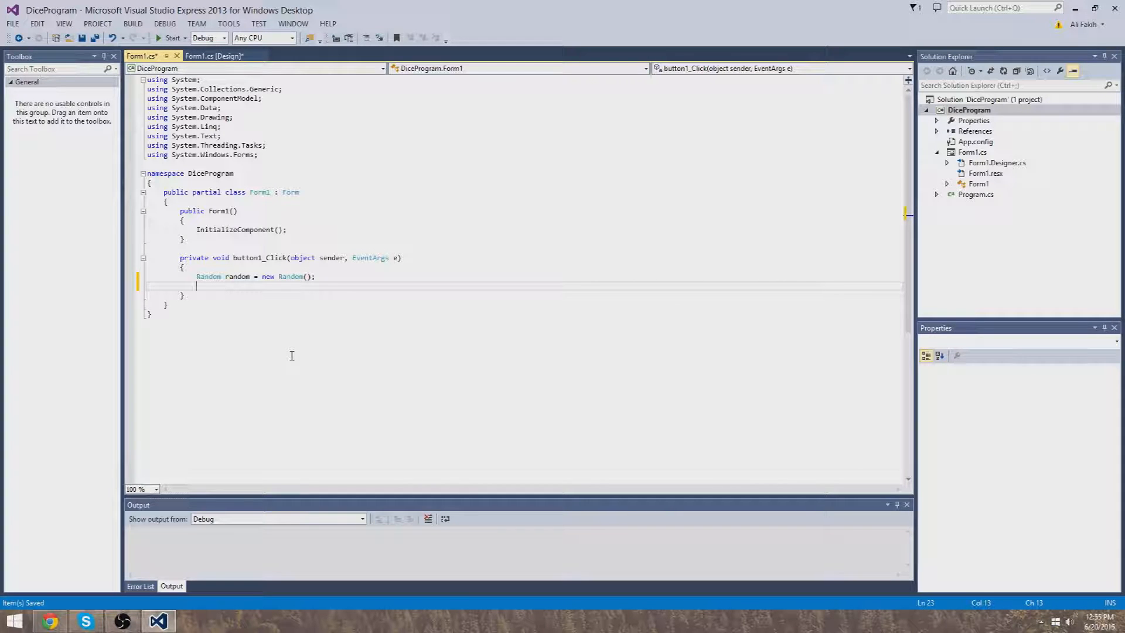
Step: Add int randomNumber = random.Next(0, Convert.ToInt32(textBox1.Text) + 1)
type("int r")
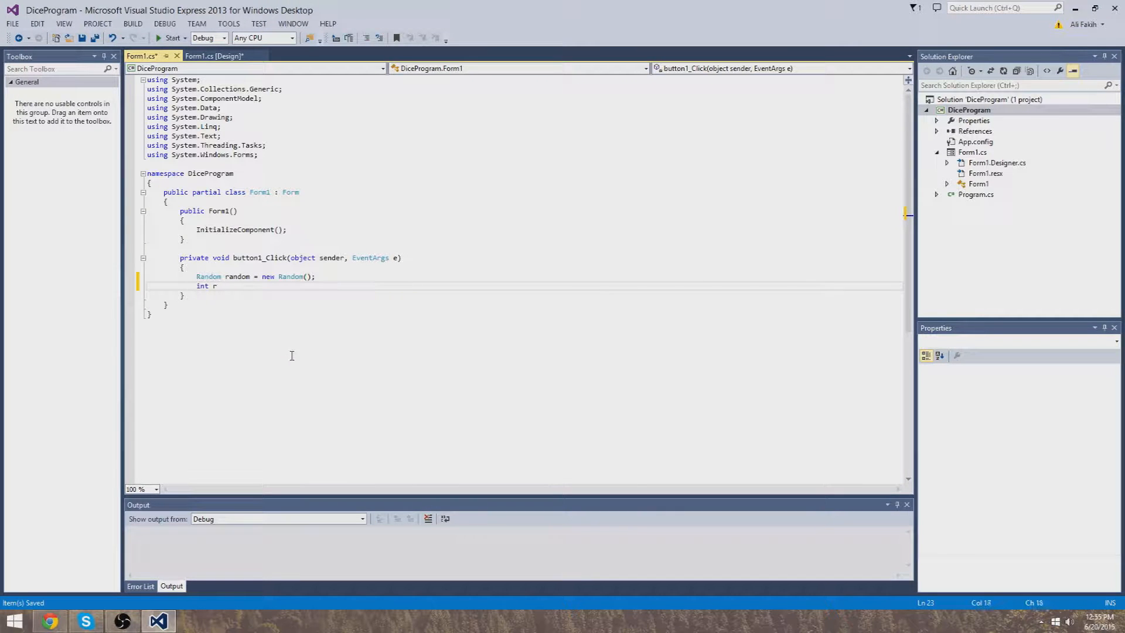
type("andomNumber")
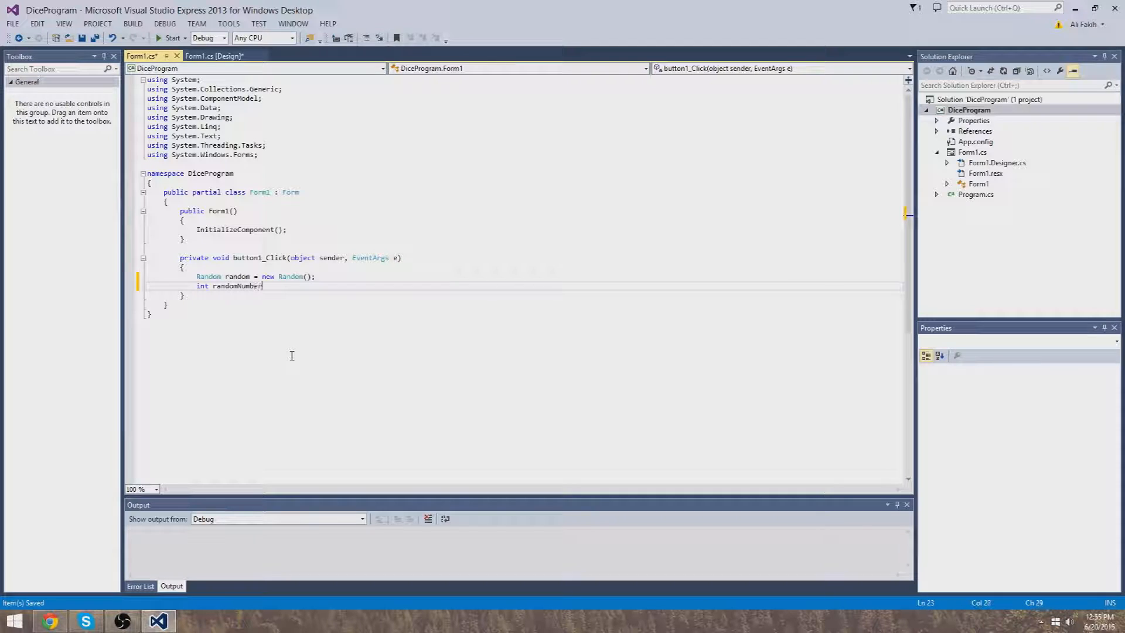
type("= random.Next")
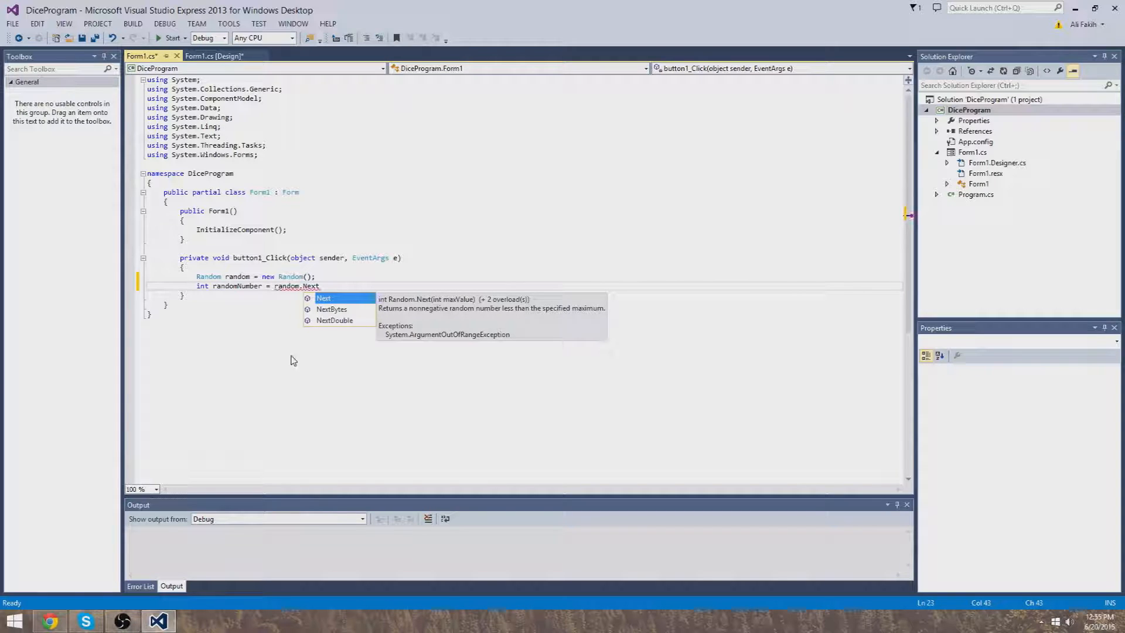
mouse_move(411, 264)
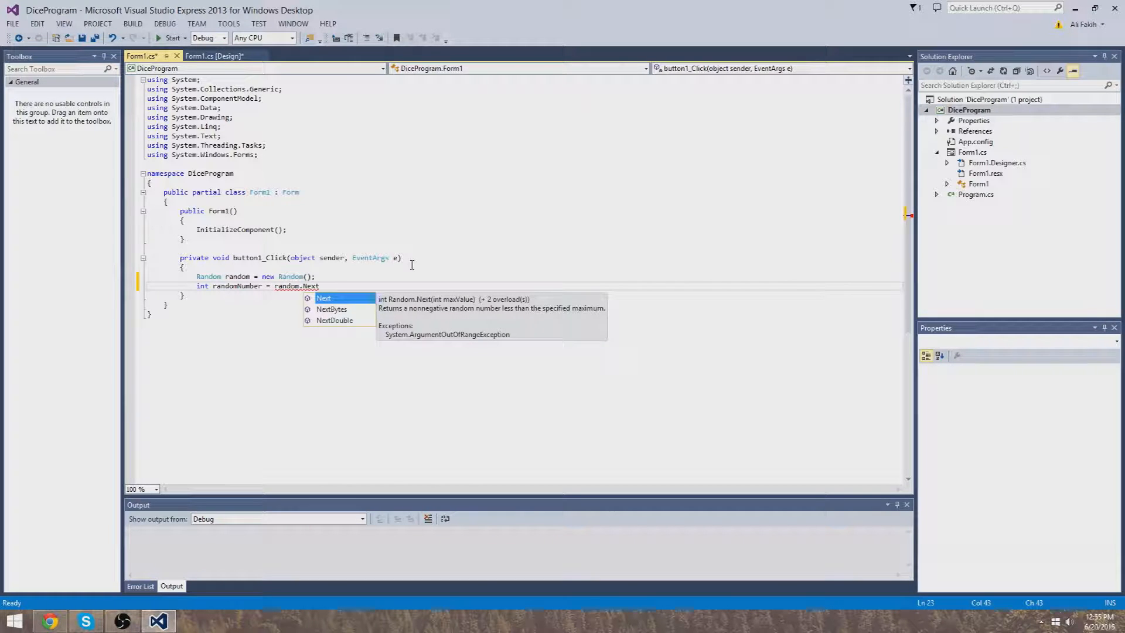
type("(0,")
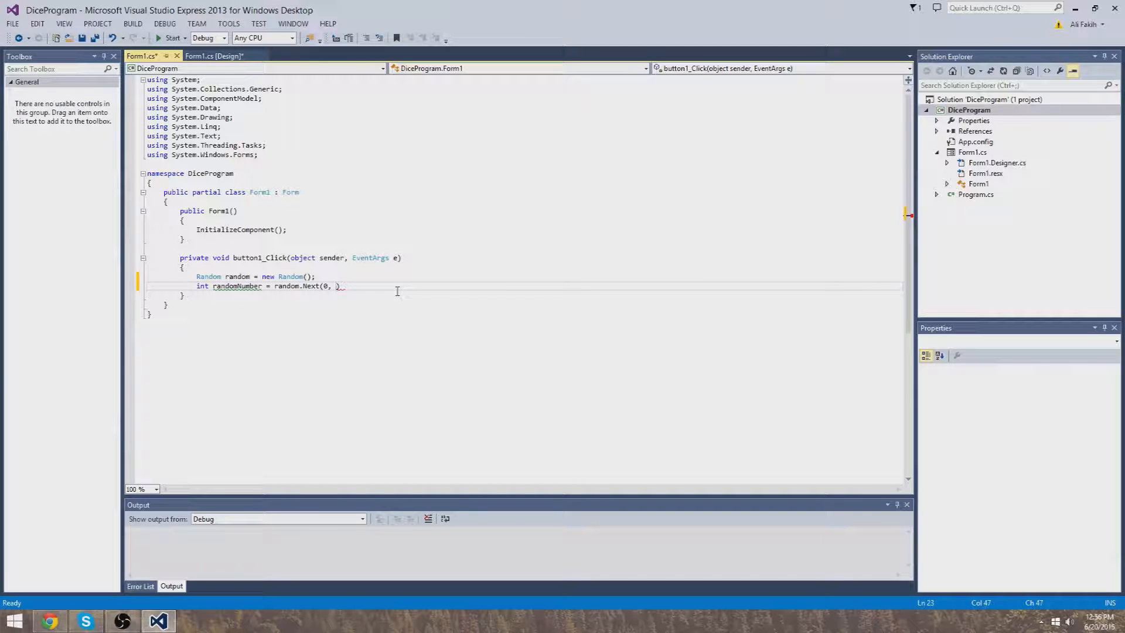
type("Convert.ToInt32")
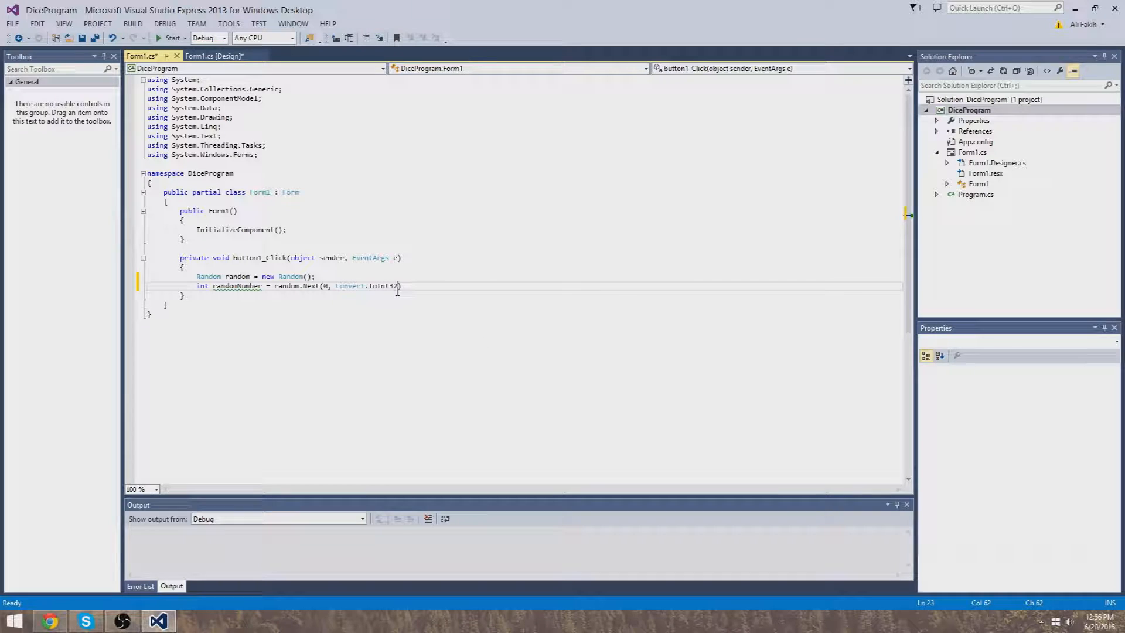
type("(")
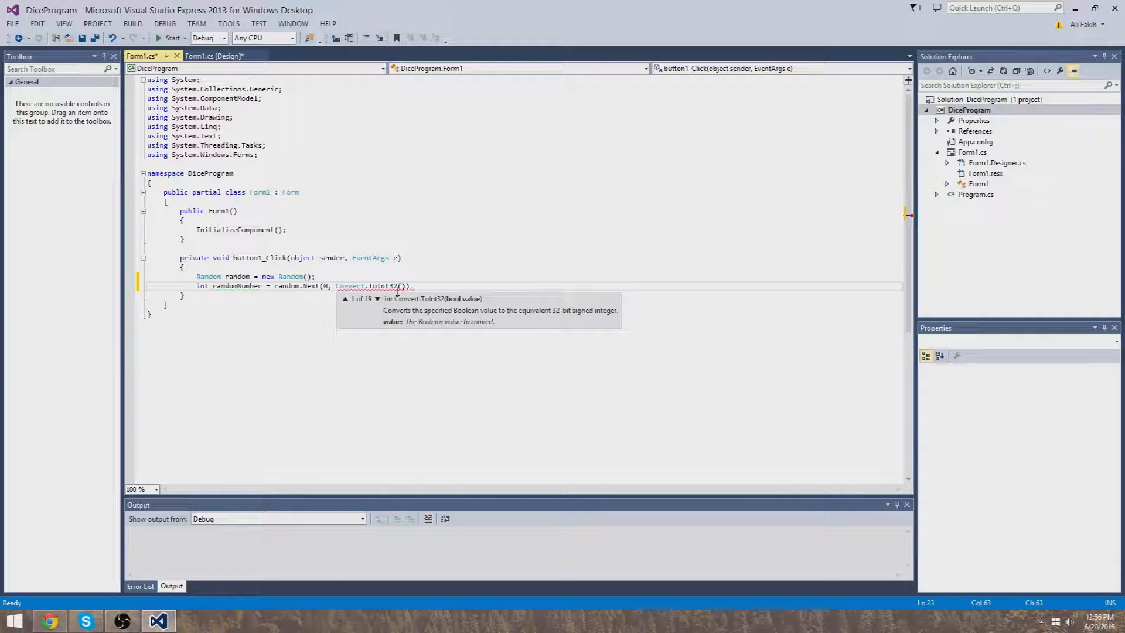
type("textBox1.Text")
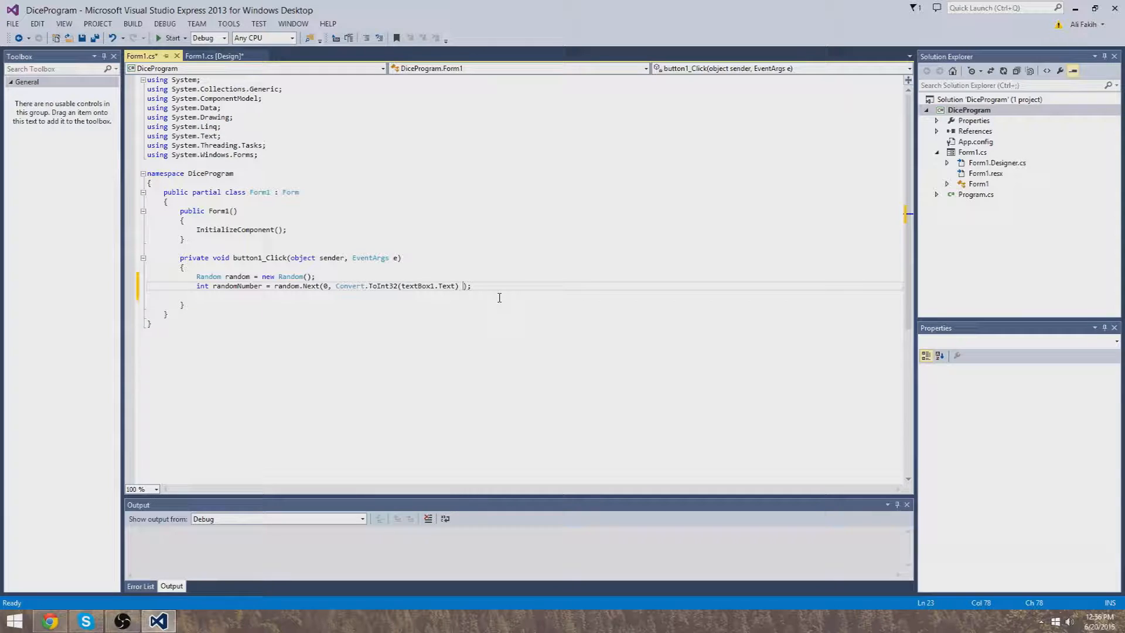
type("+ 1")
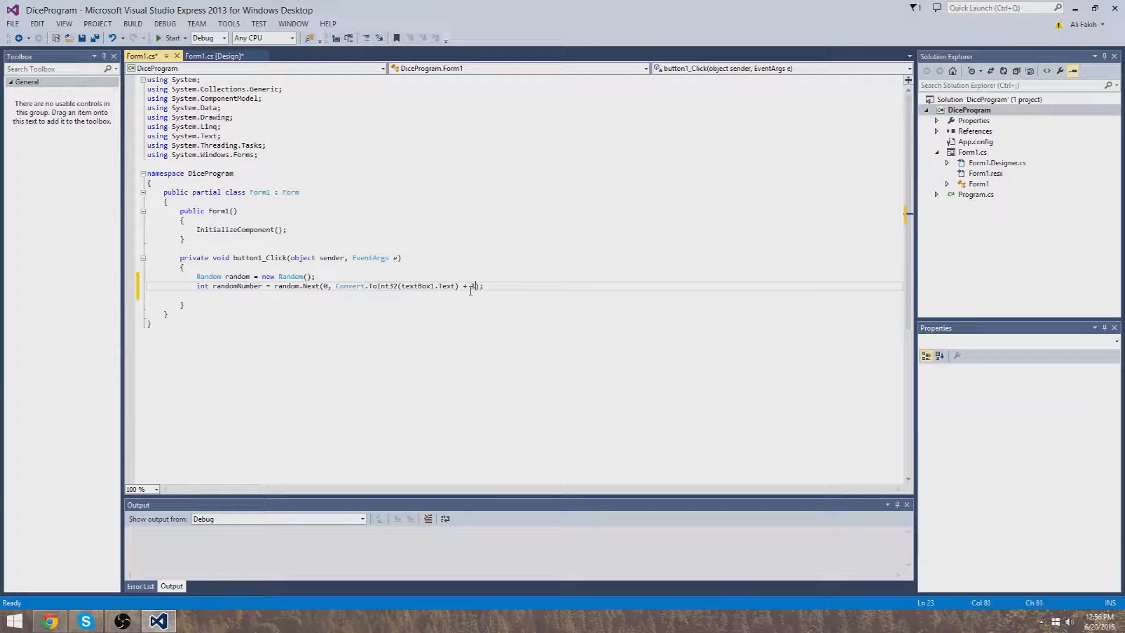
left_click(326, 286)
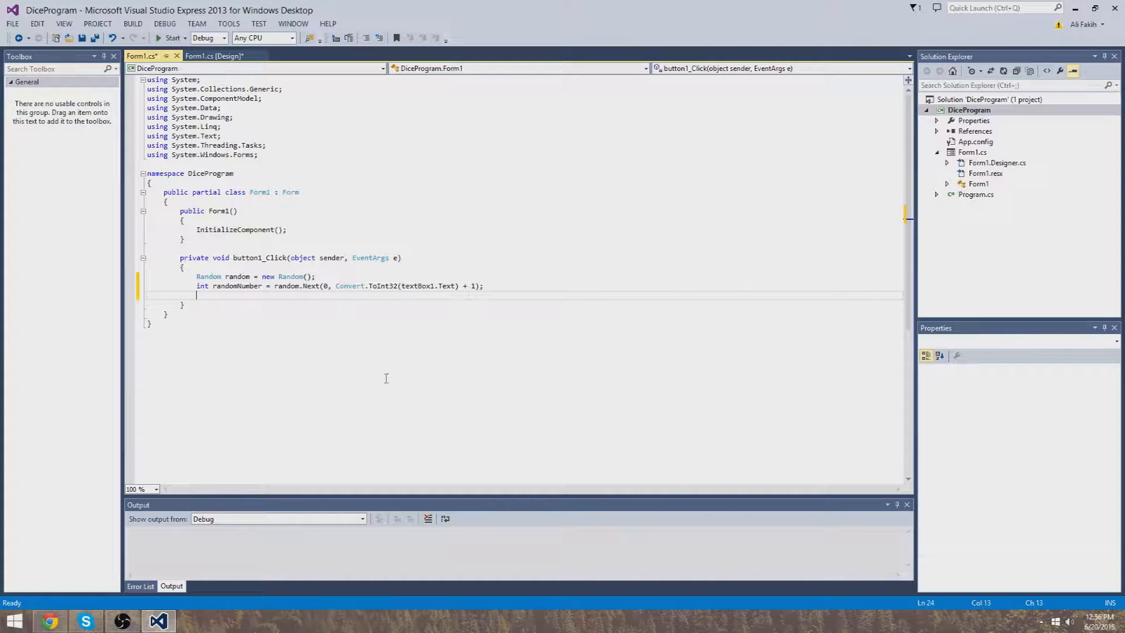
mouse_move(436, 315)
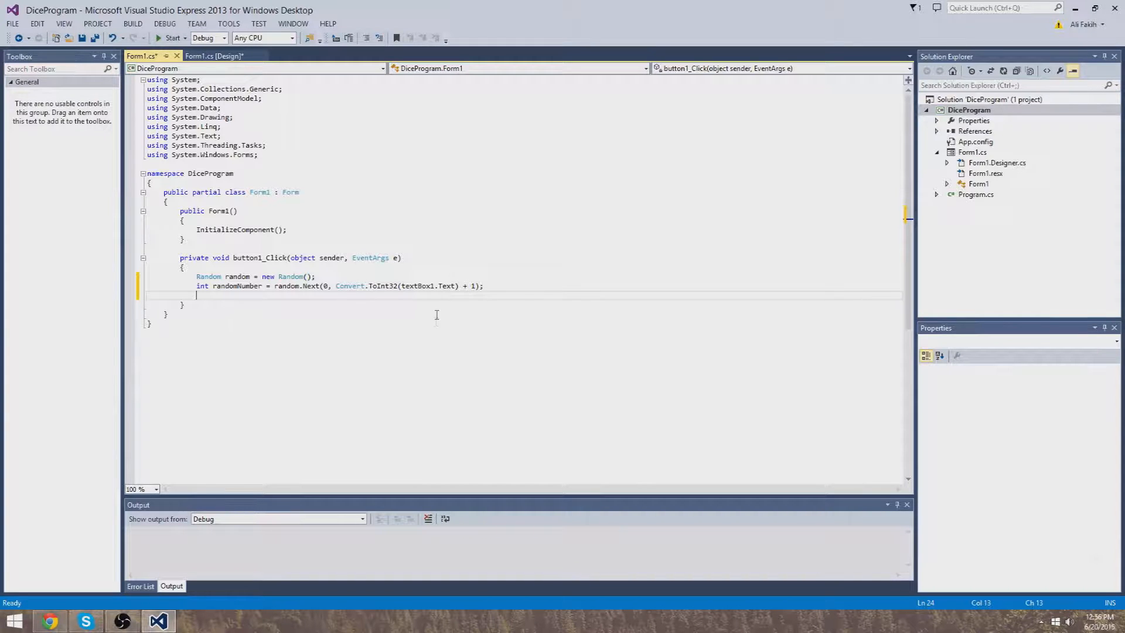
double_click(349, 286)
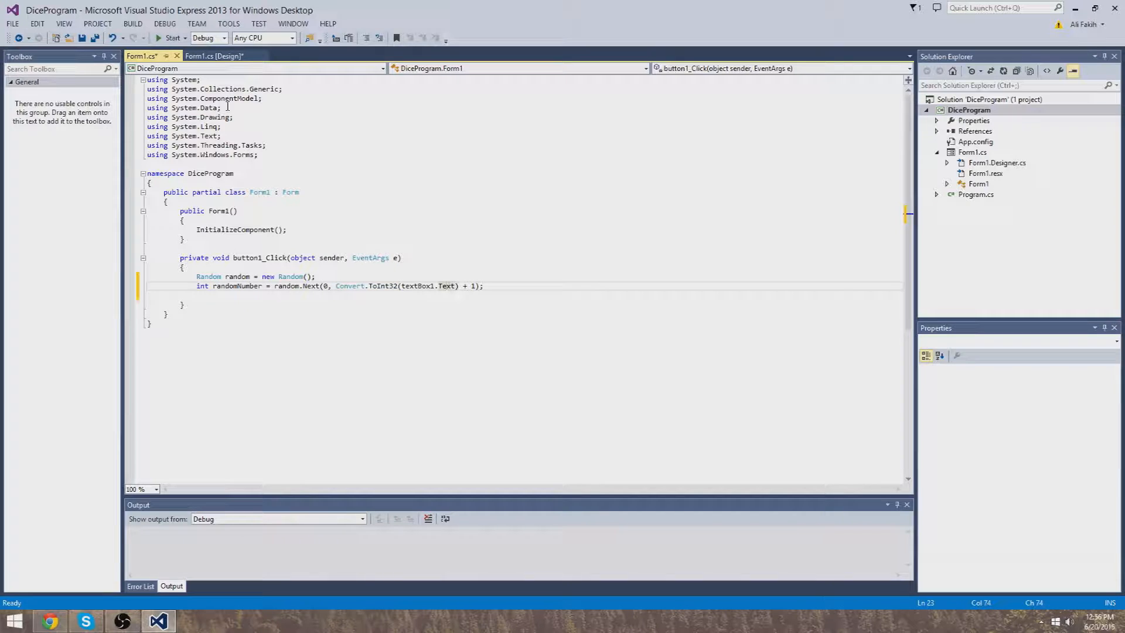
Step: Check the result label's name in the form designer and return to the handler code
left_click(213, 57)
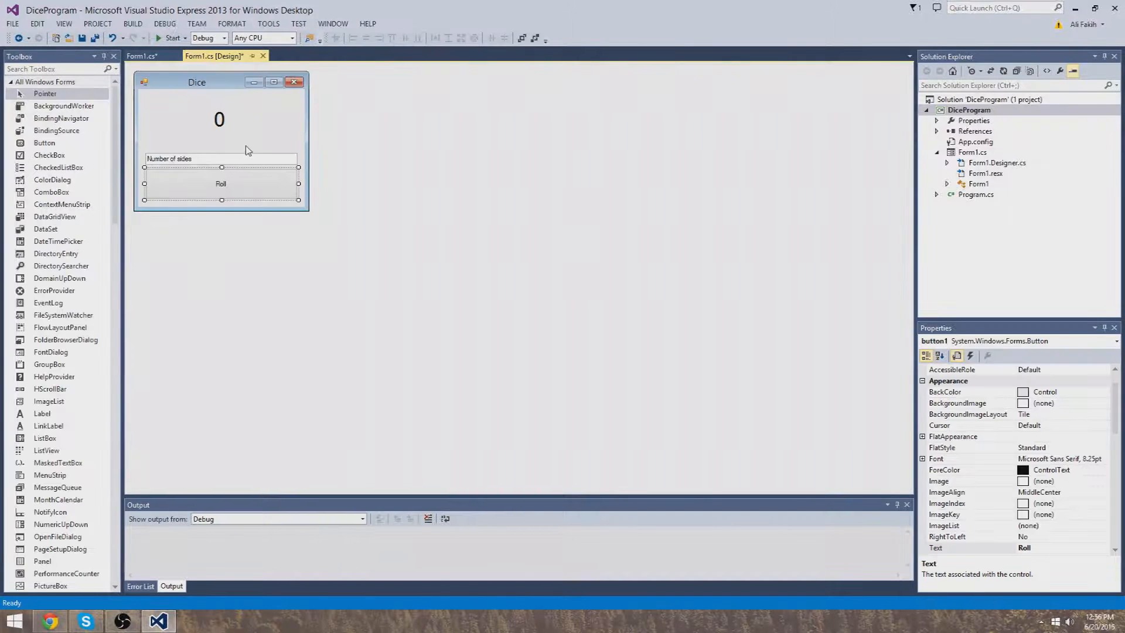
mouse_move(188, 45)
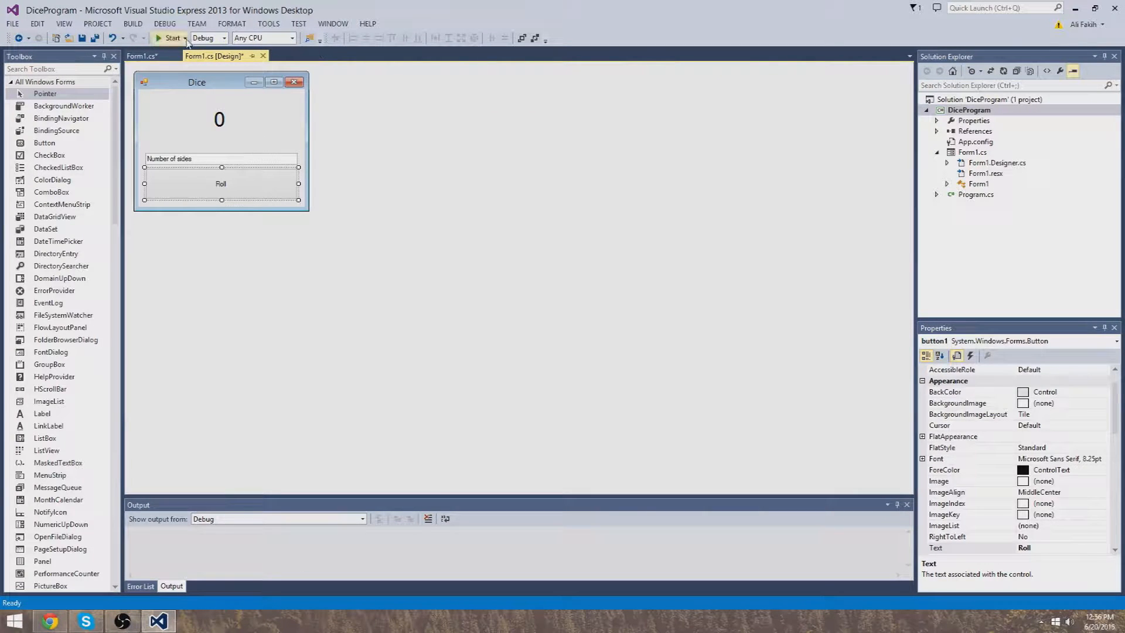
left_click(142, 57)
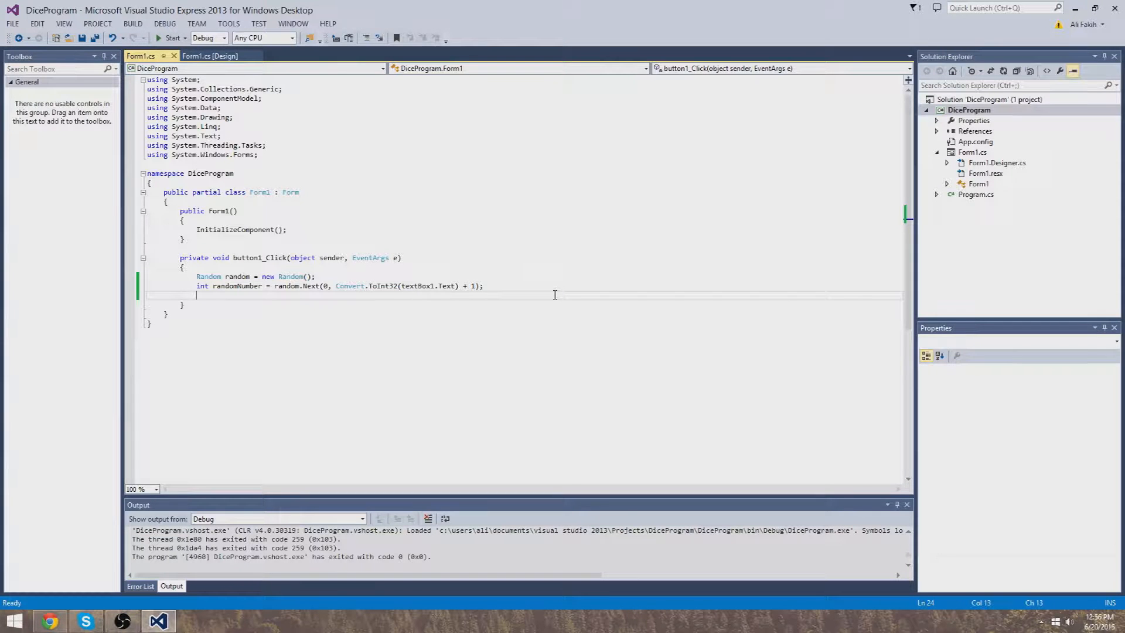
left_click(209, 56)
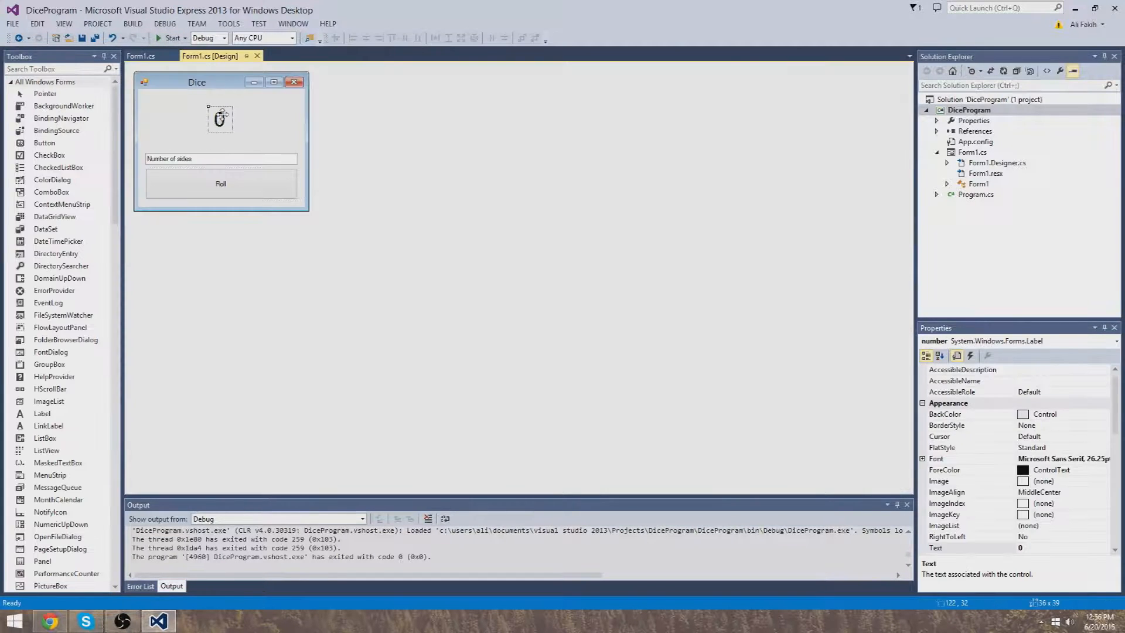
left_click(142, 56)
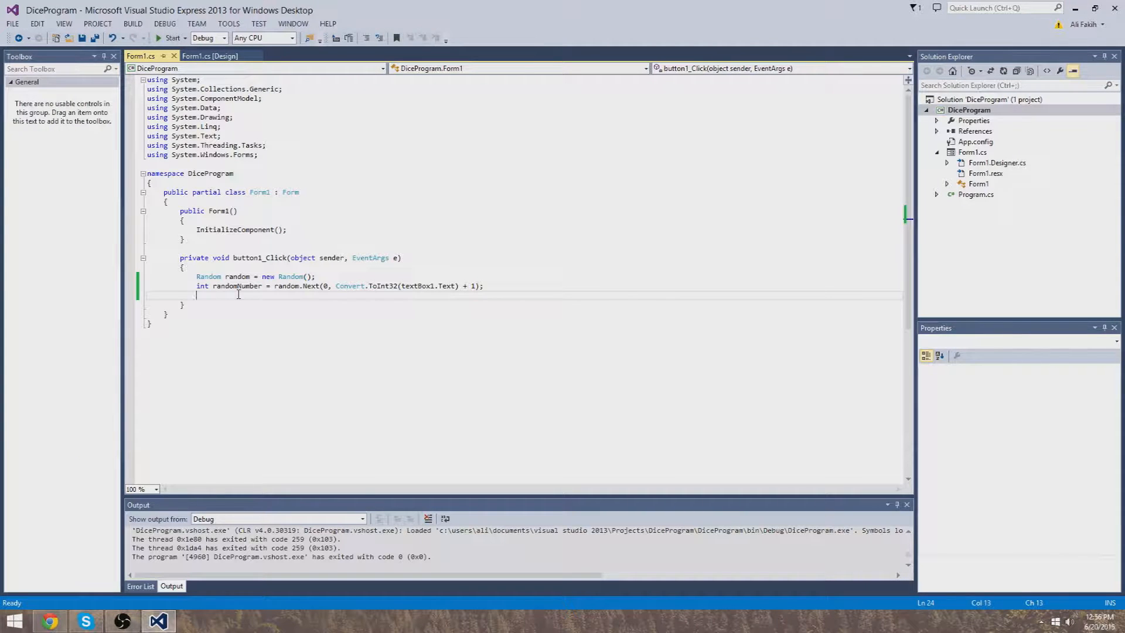
Step: Add number.Text = Convert.ToString(randomNumber); and build the solution
type("number.Text =")
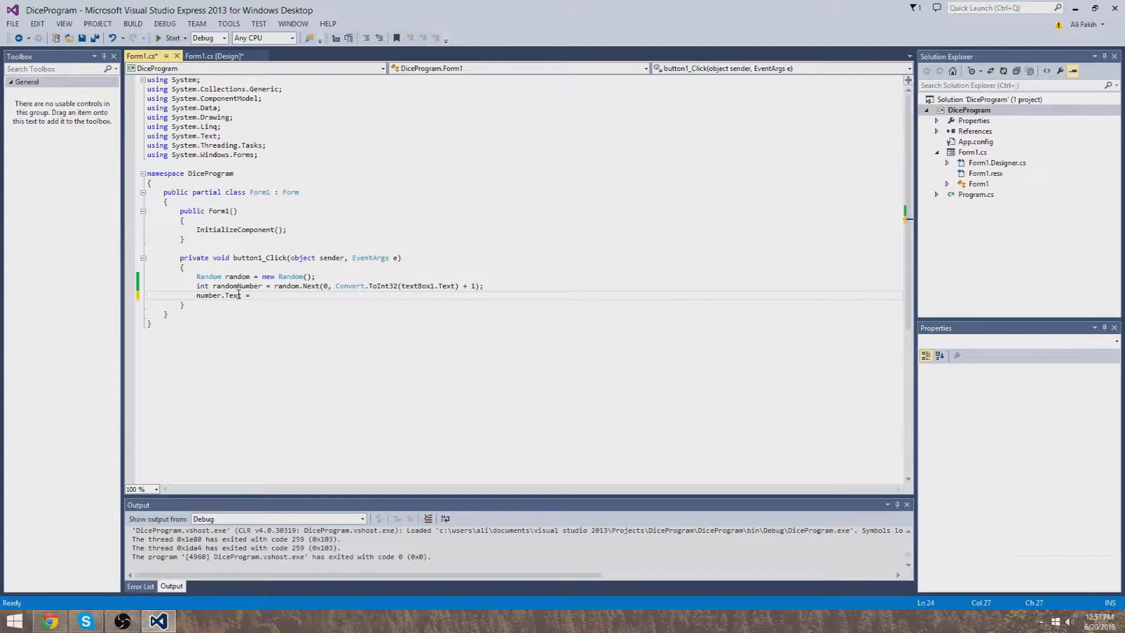
type("randomNumber;")
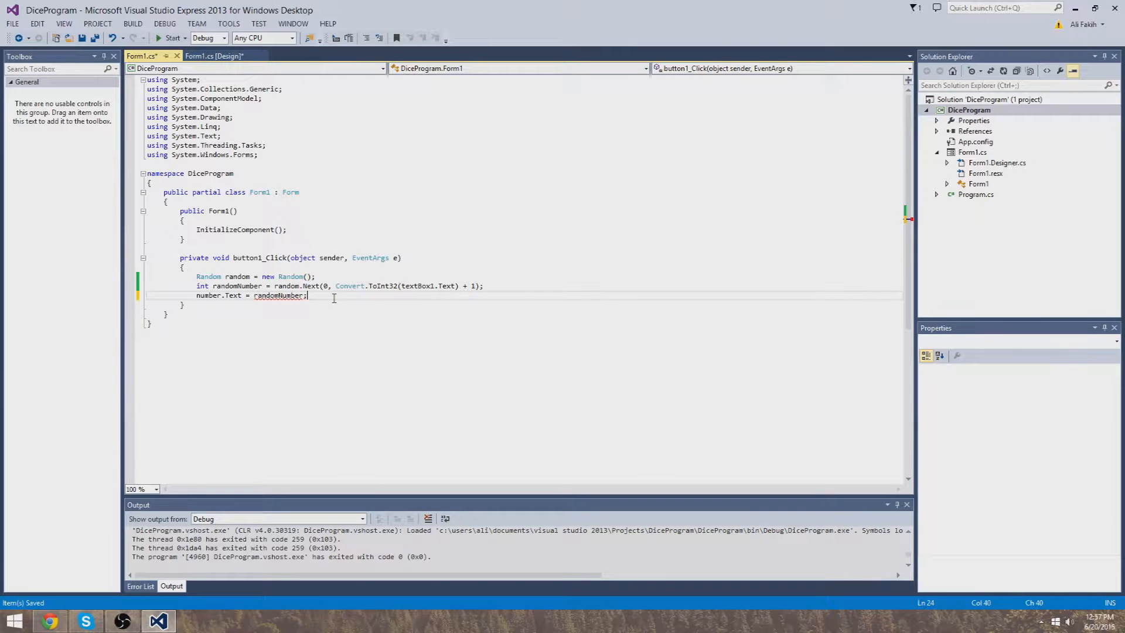
mouse_move(276, 295)
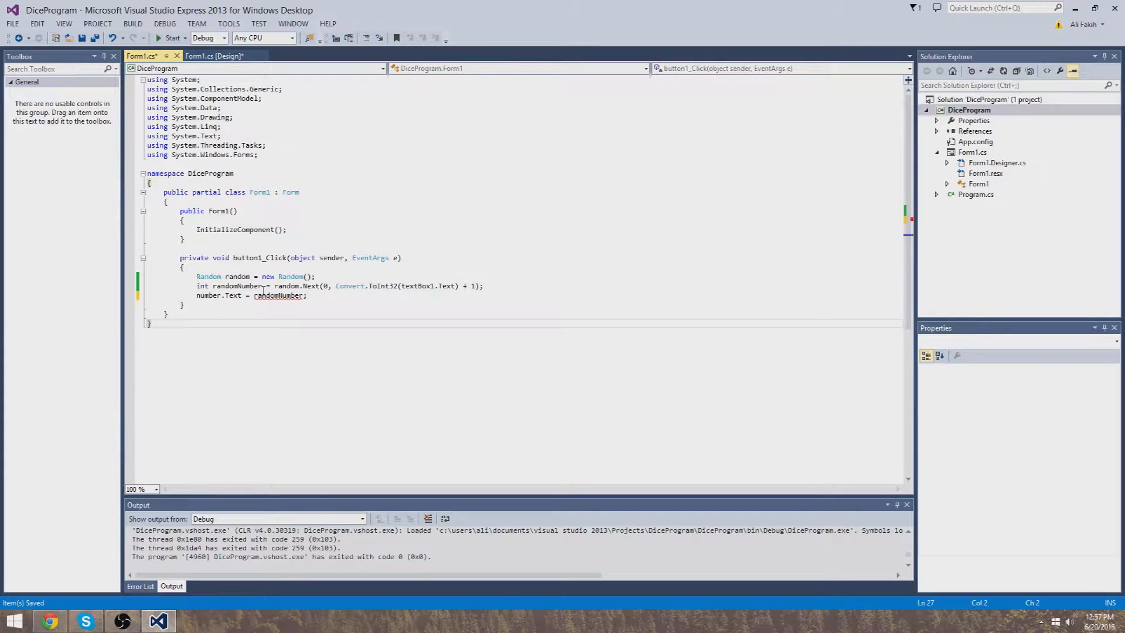
left_click(388, 295)
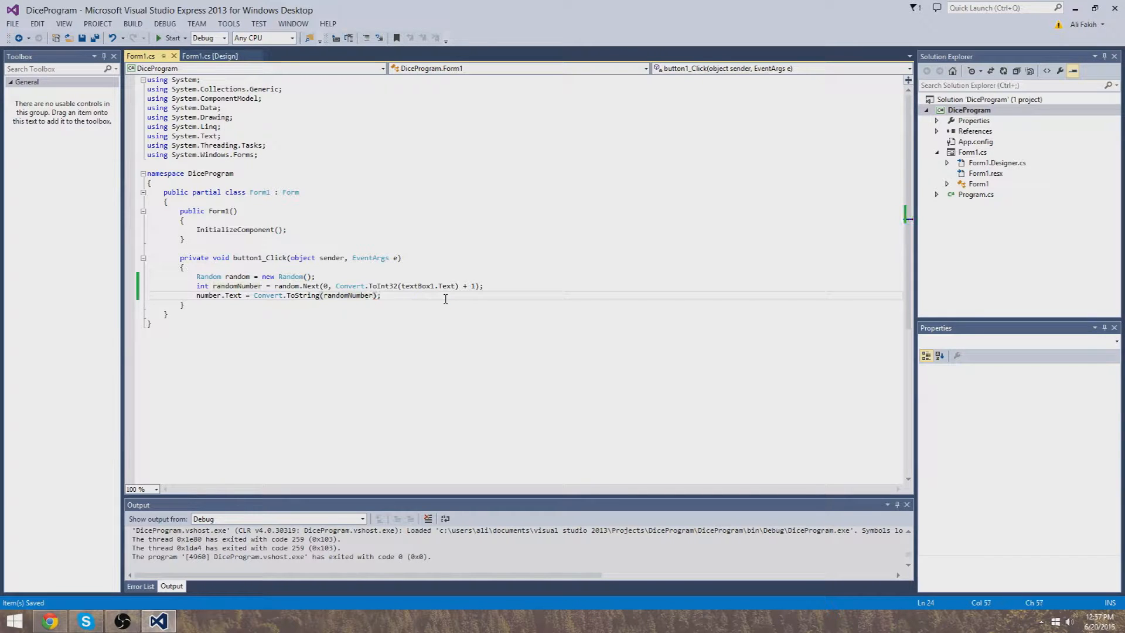
left_click(133, 23)
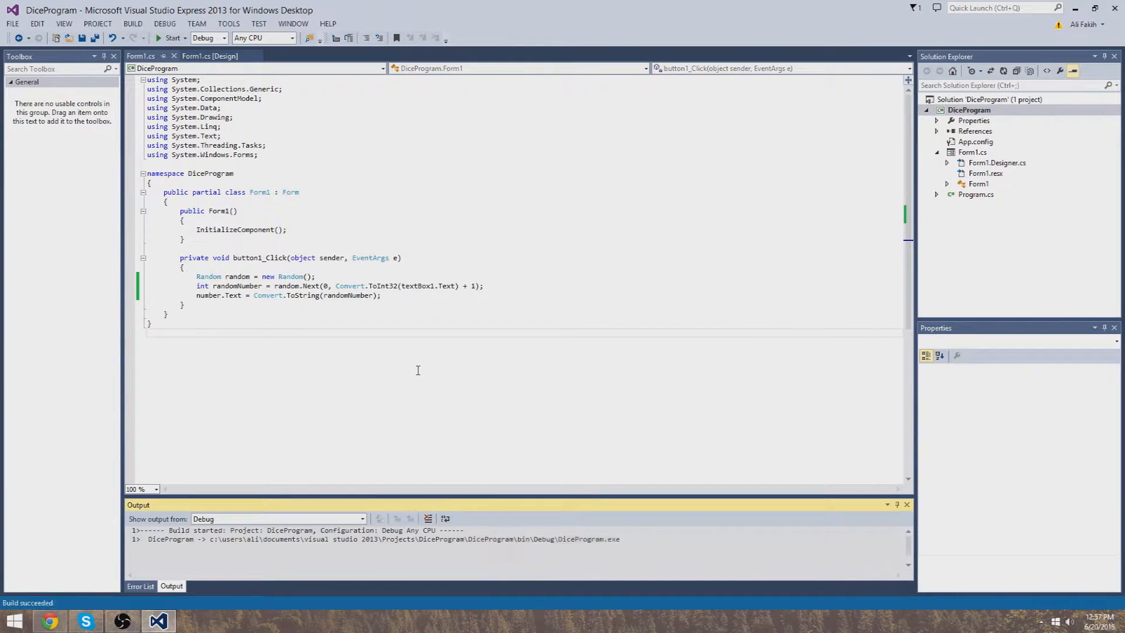
Step: Run the program, roll with 7 sides, then change random.Next to start at 1
left_click(169, 37)
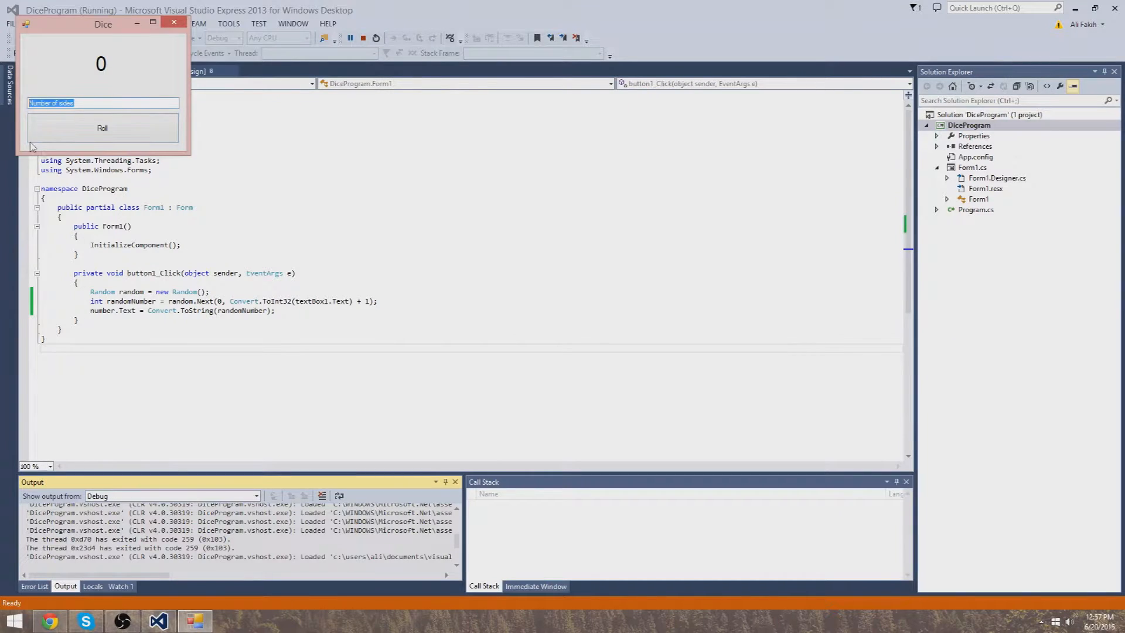
type("7")
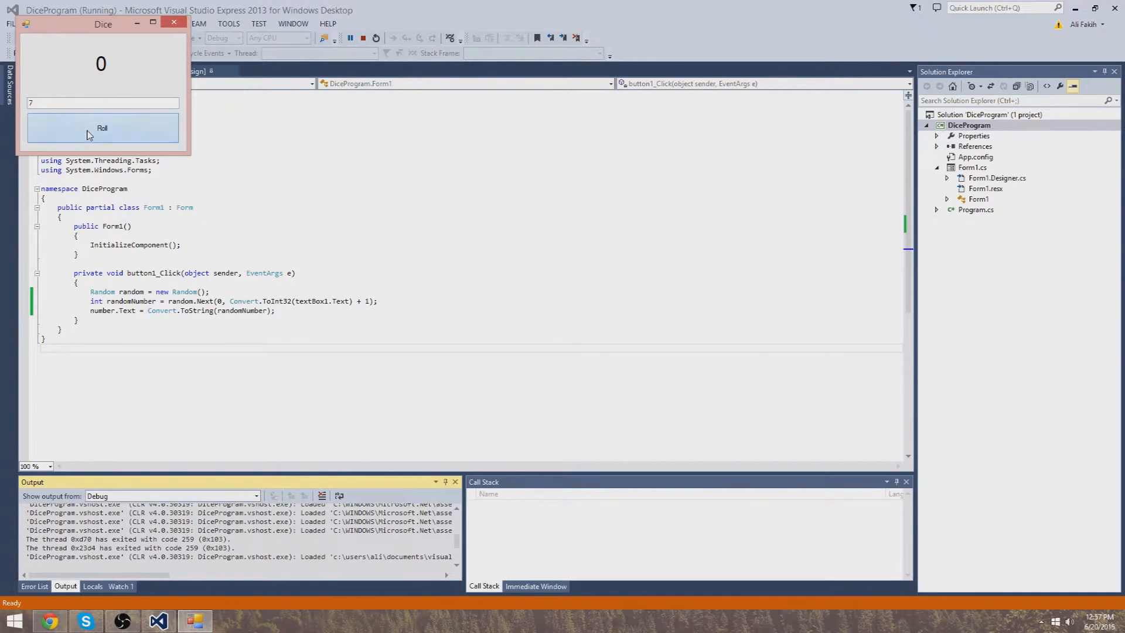
left_click(102, 128)
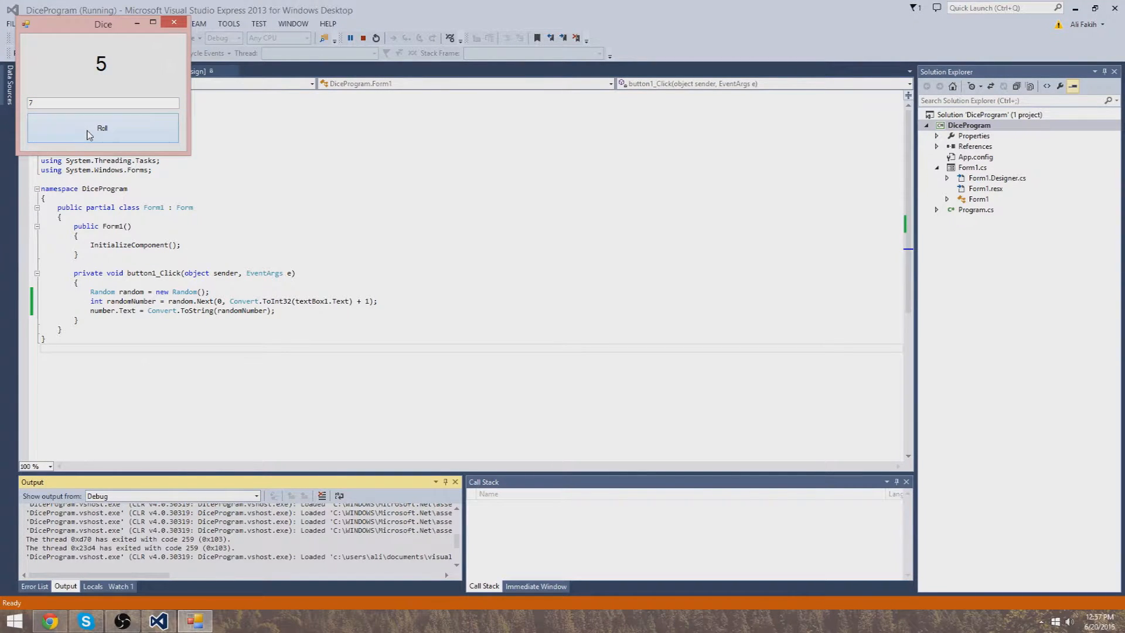
left_click(102, 128)
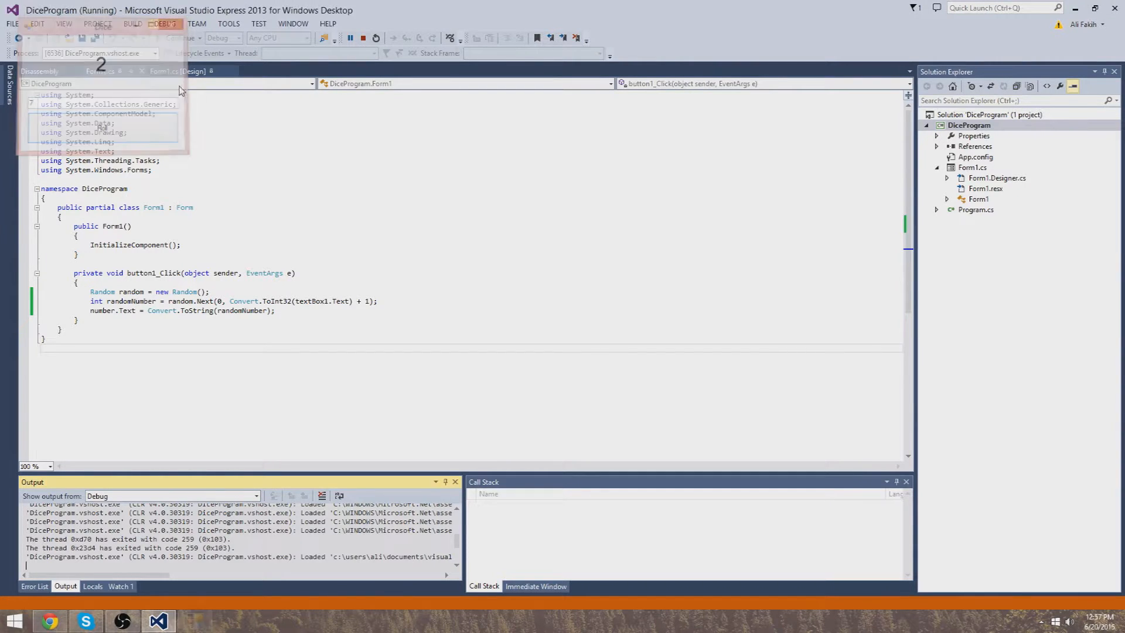
left_click(363, 37)
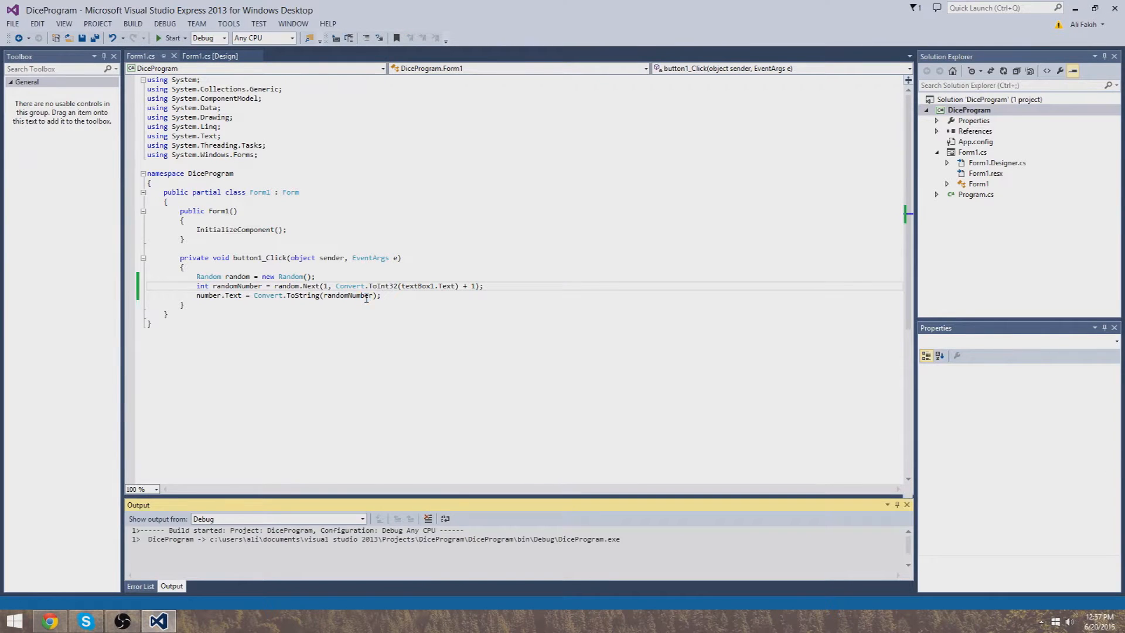
Step: Run again, enter 6 sides, roll to get a random result and close the window
left_click(169, 38)
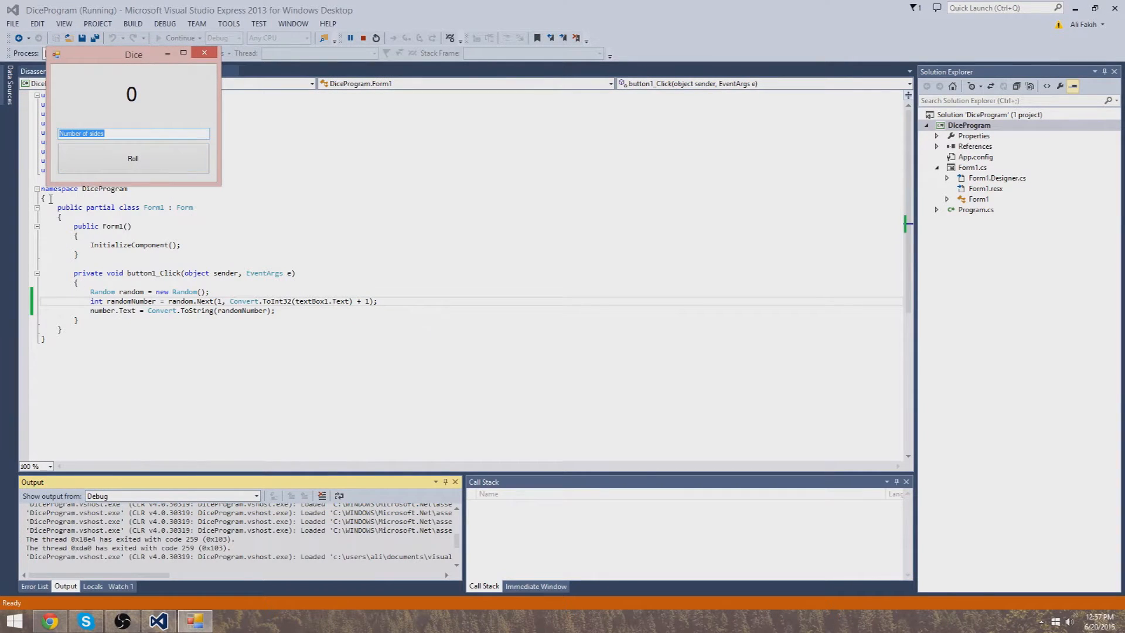
type("6")
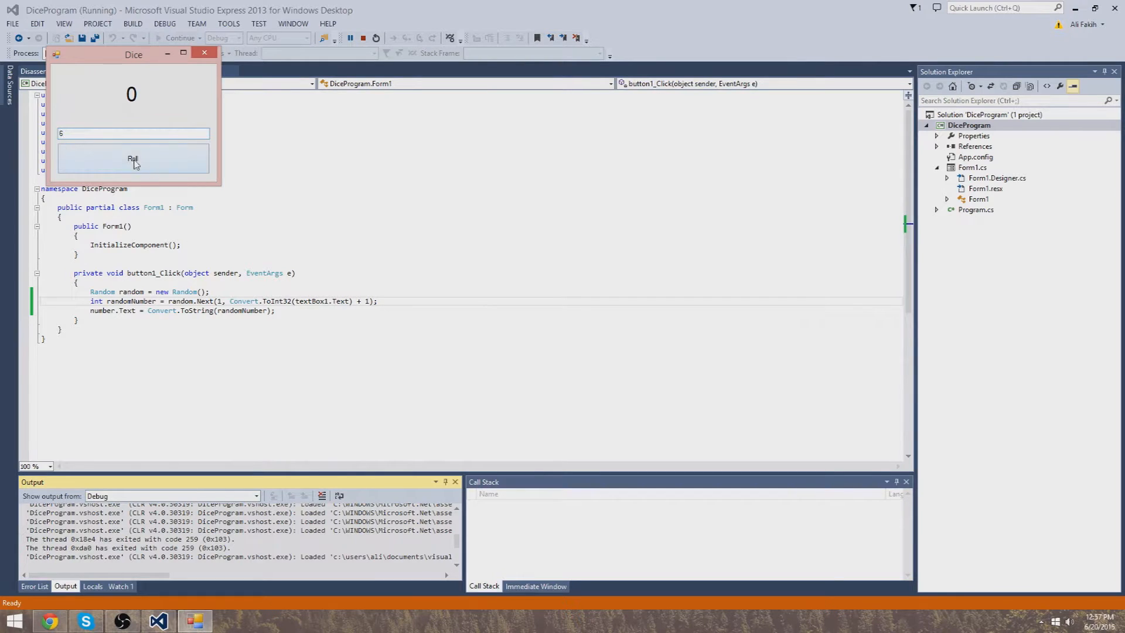
left_click(132, 159)
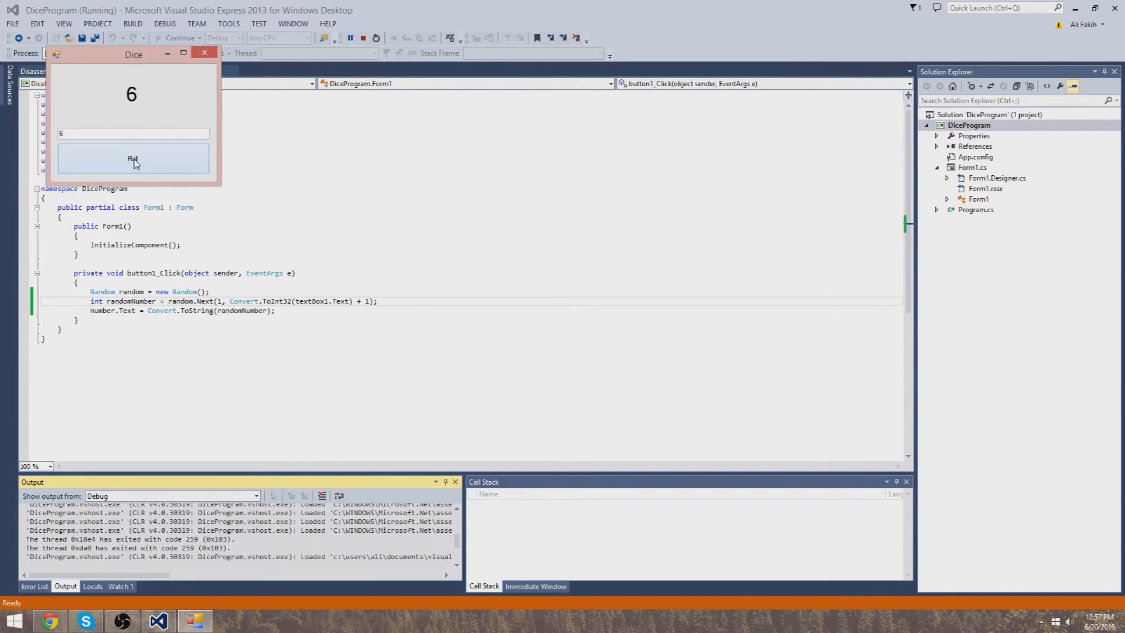
left_click(132, 158)
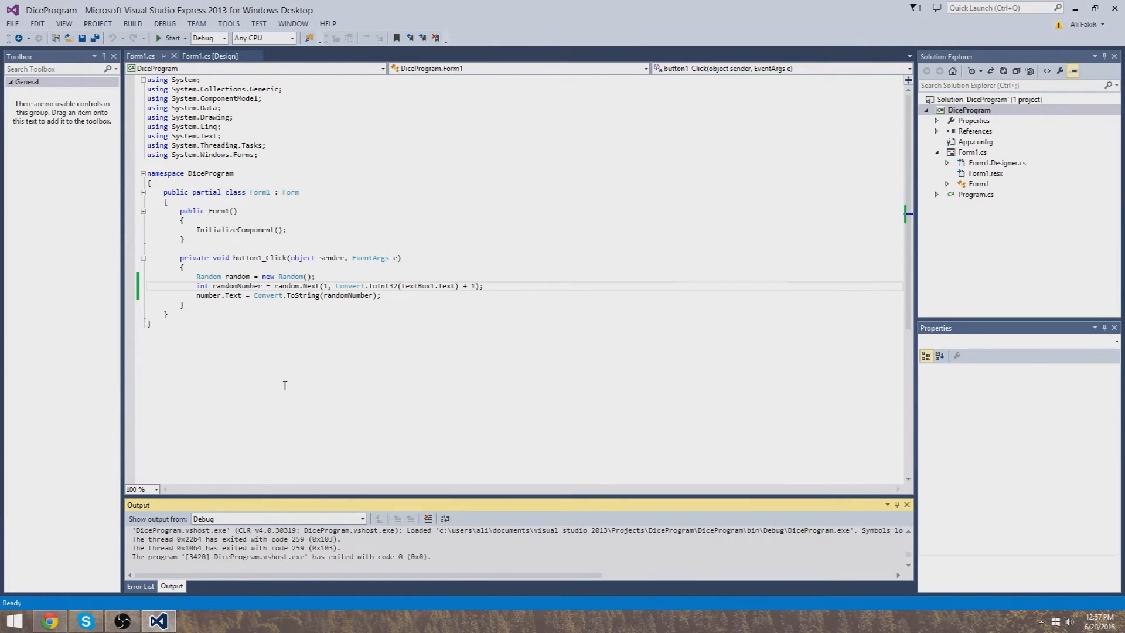
left_click(209, 56)
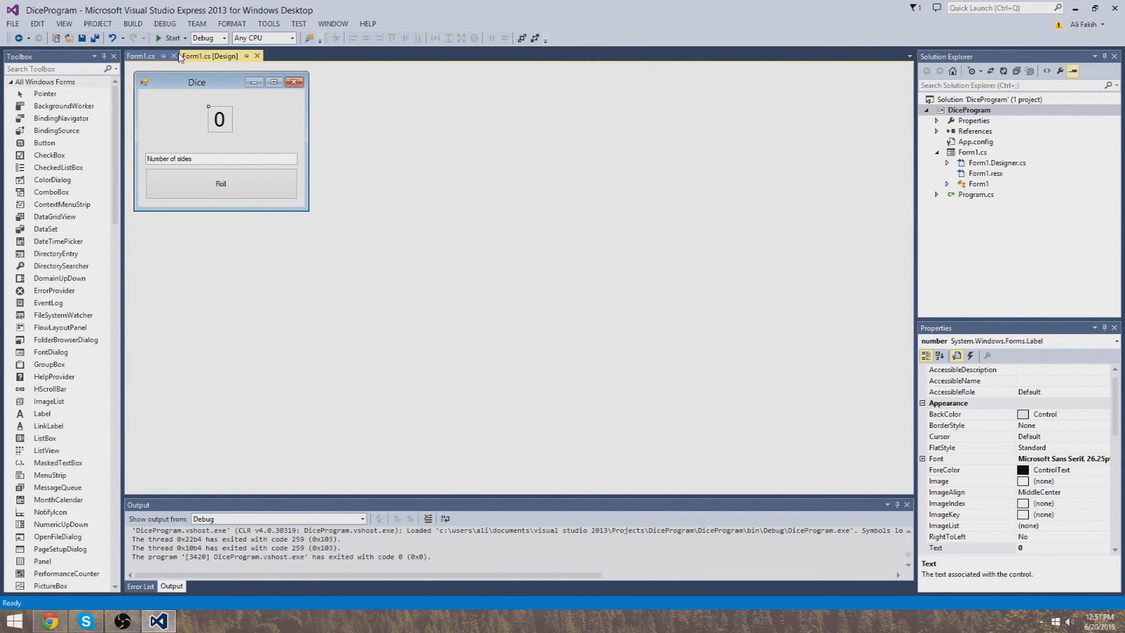
left_click(141, 56)
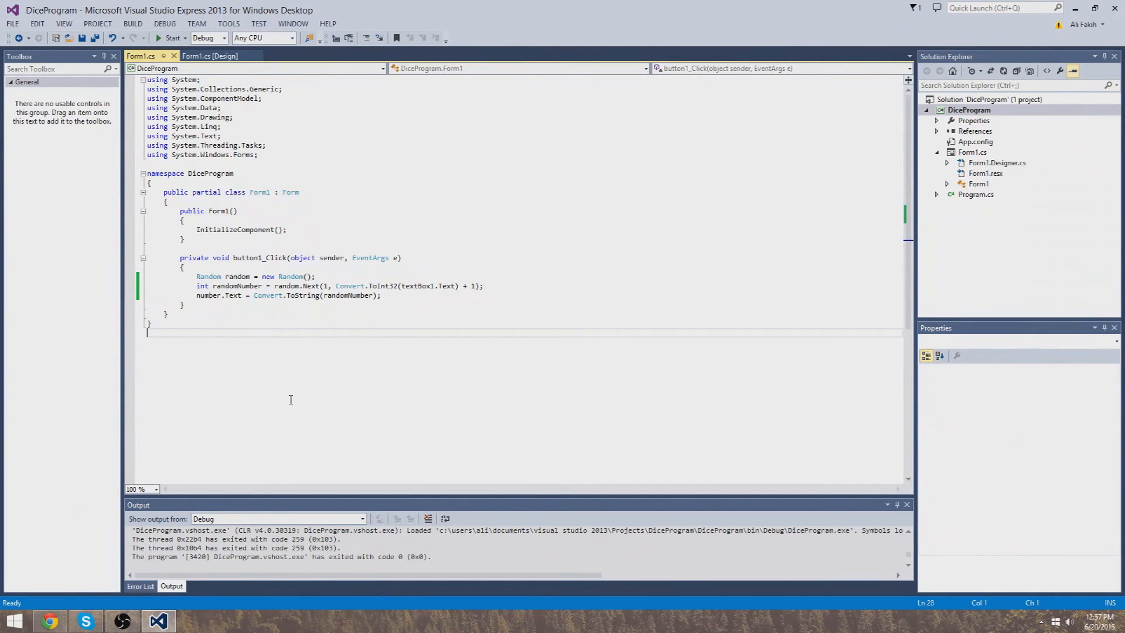